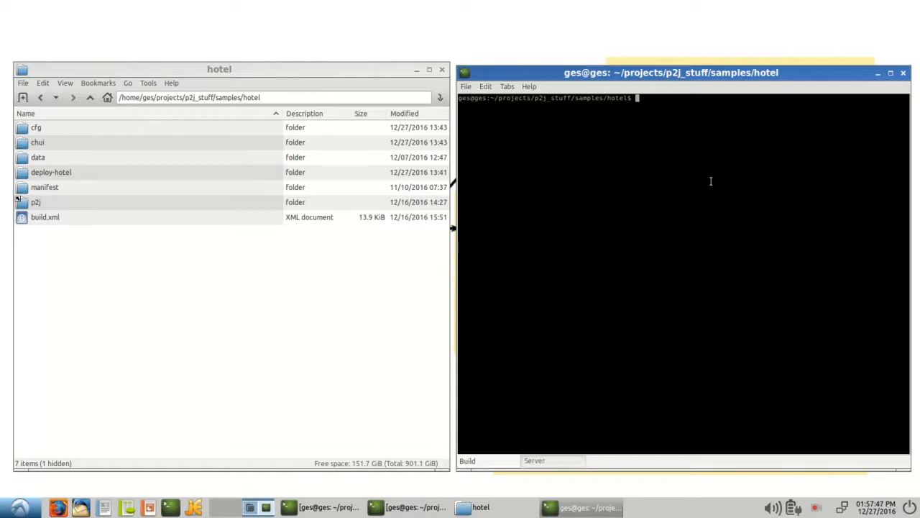
mouse_move(690, 161)
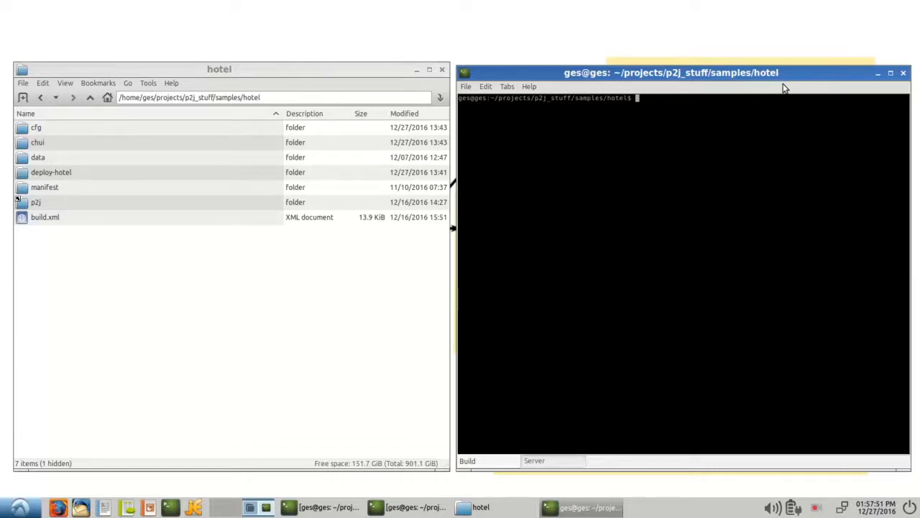
Run 'ant deploy.all' in the hotel project directory to start the conversion build
type("an")
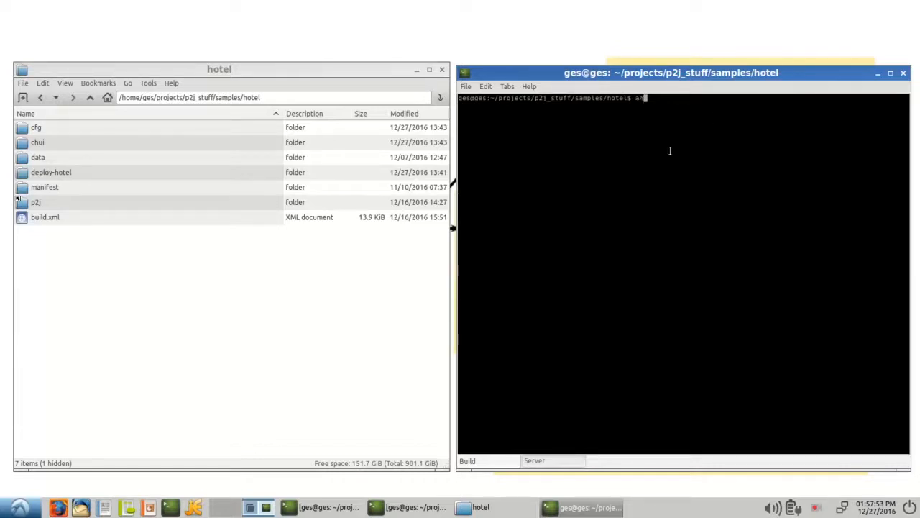
type("t")
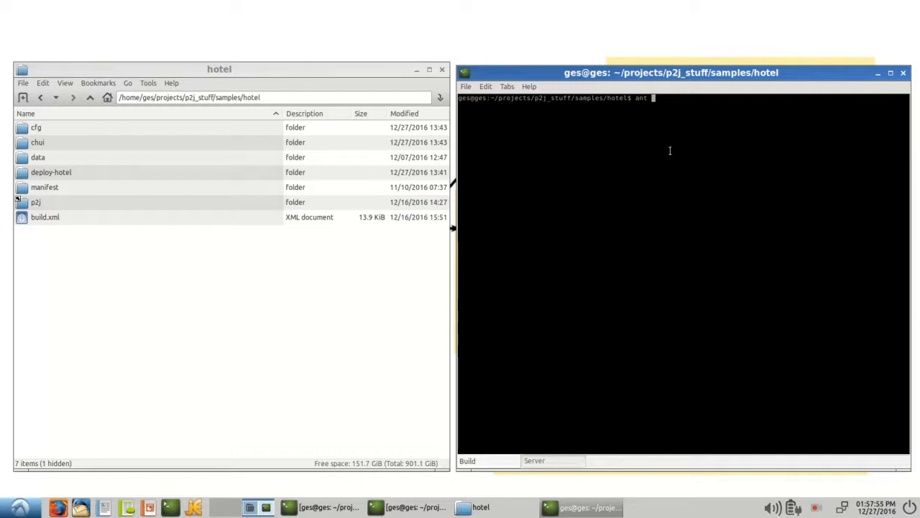
type("deploy.")
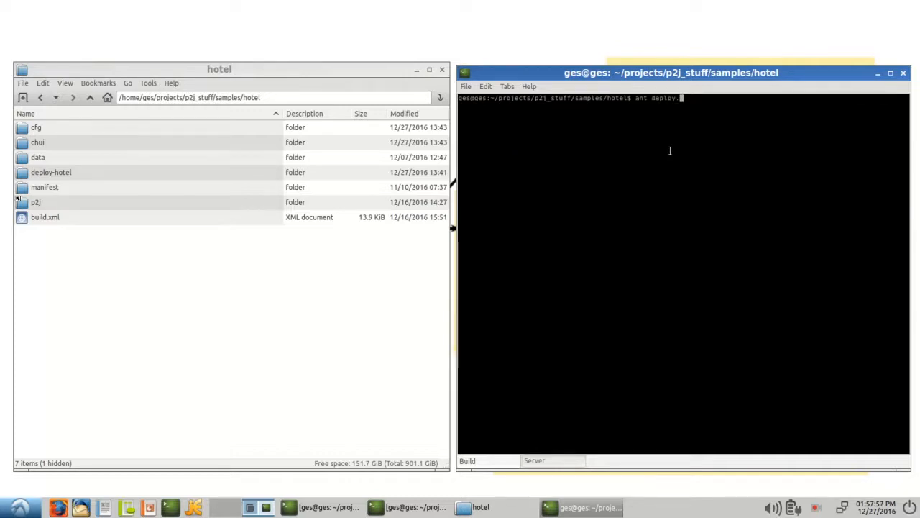
key("Return")
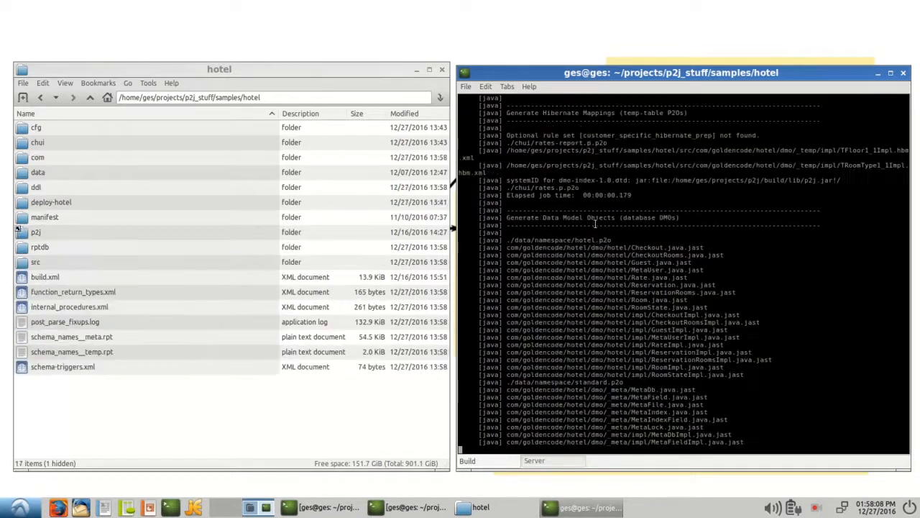
Scroll through the ant output until BUILD SUCCESSFUL appears after 41 seconds
scroll("down", 3)
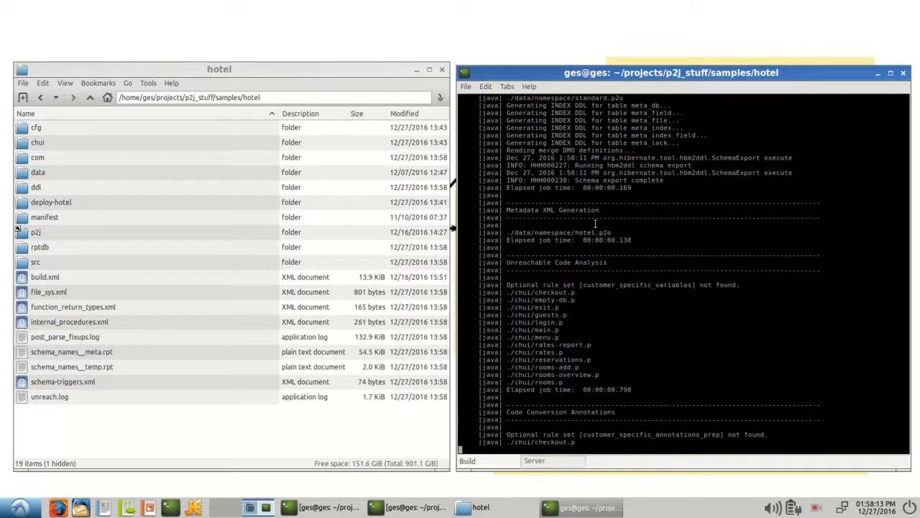
scroll("down", 3)
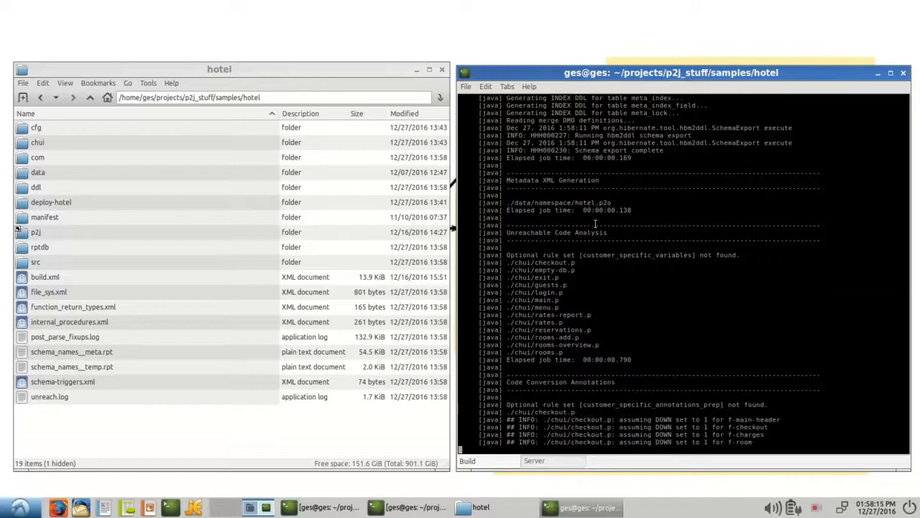
scroll("down", 3)
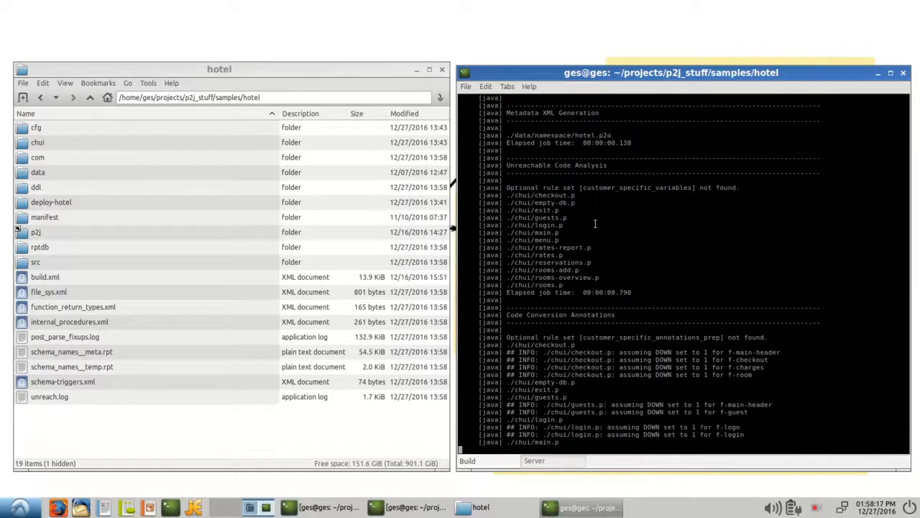
scroll("down", 3)
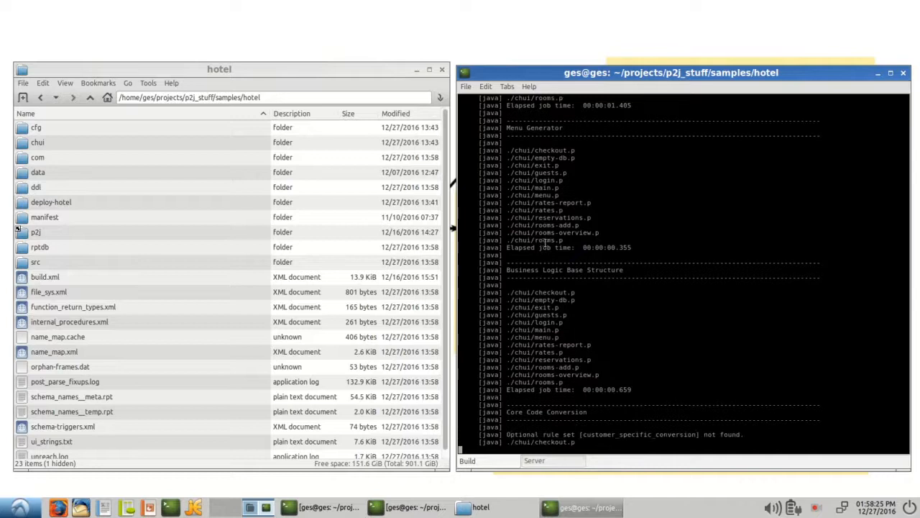
scroll("down", 3)
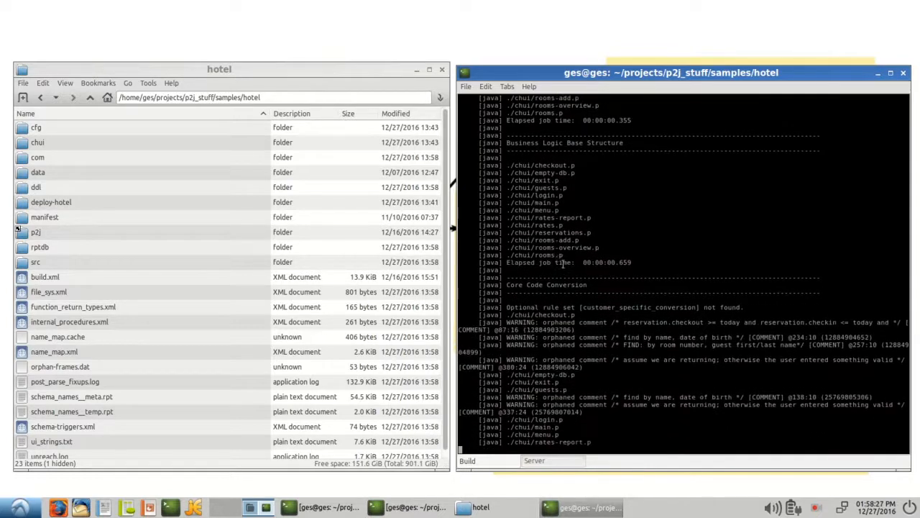
scroll("down", 3)
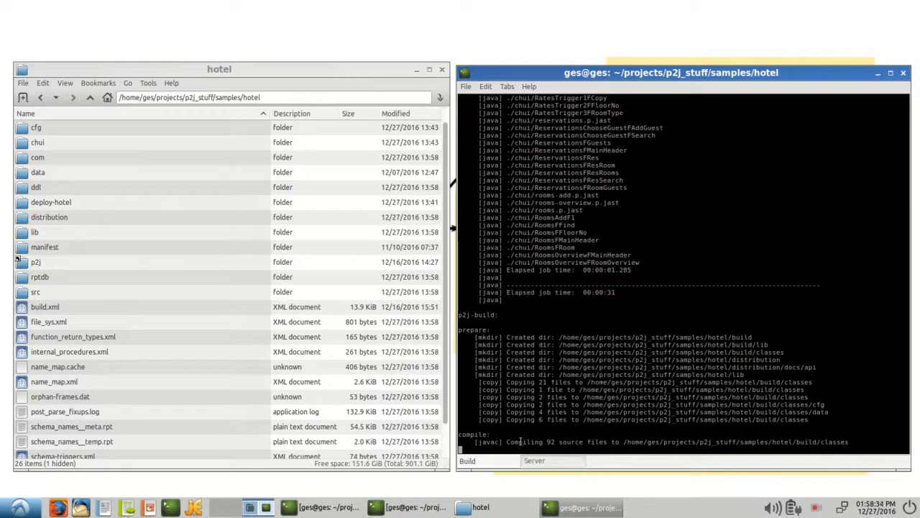
scroll("down", 3)
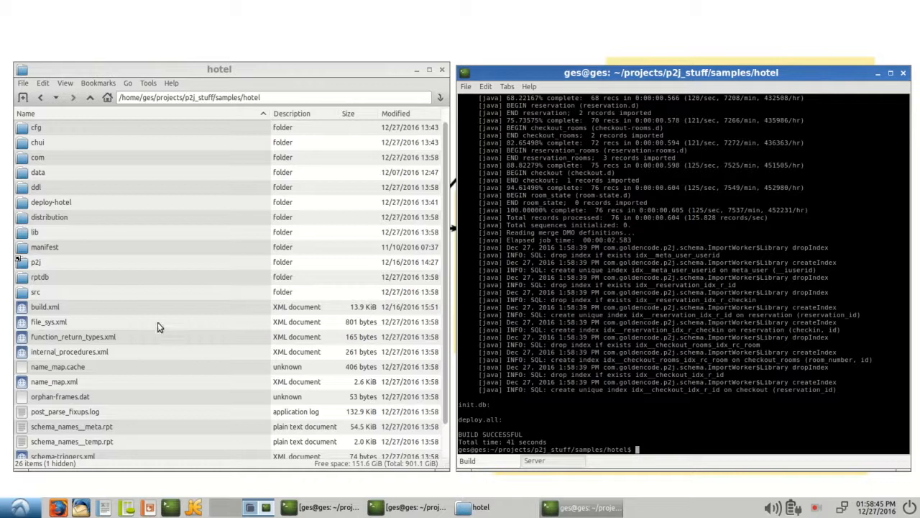
mouse_move(151, 332)
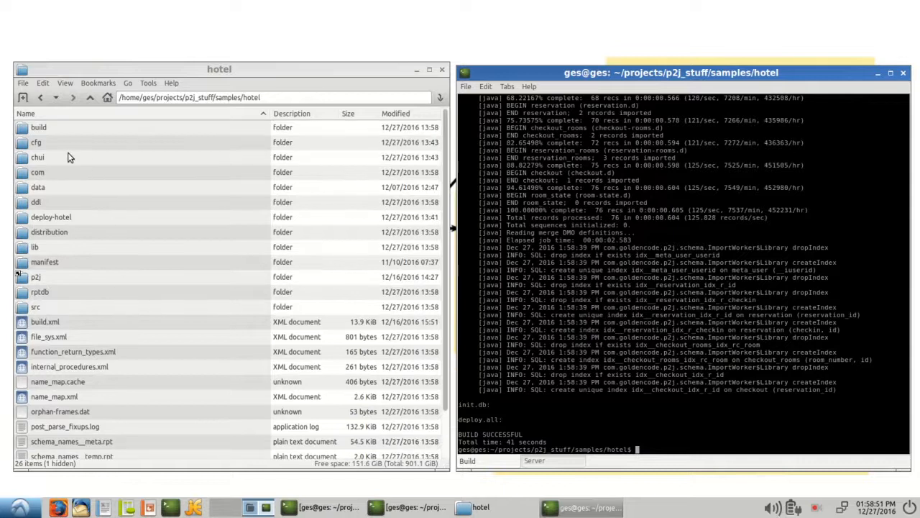
Browse build, com and goldencode for the compiled hotel classes, then go back toward hotel
left_click(38, 127)
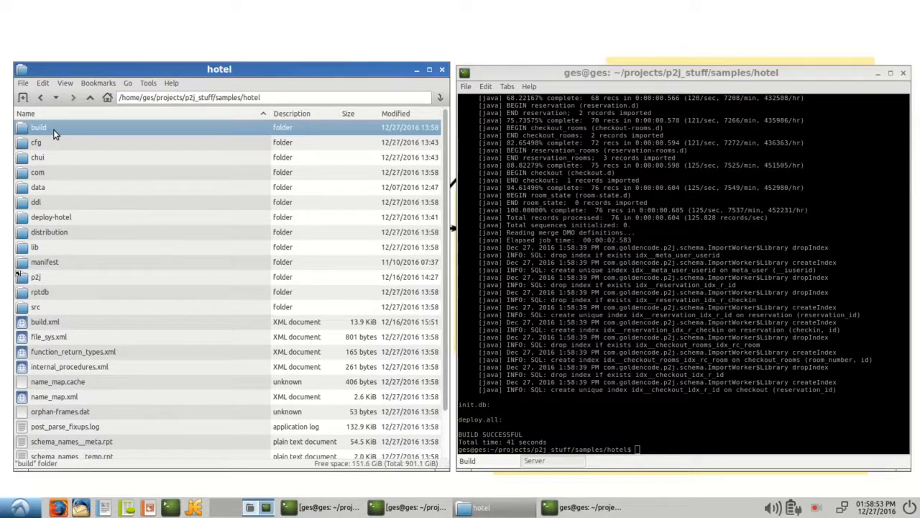
double_click(38, 127)
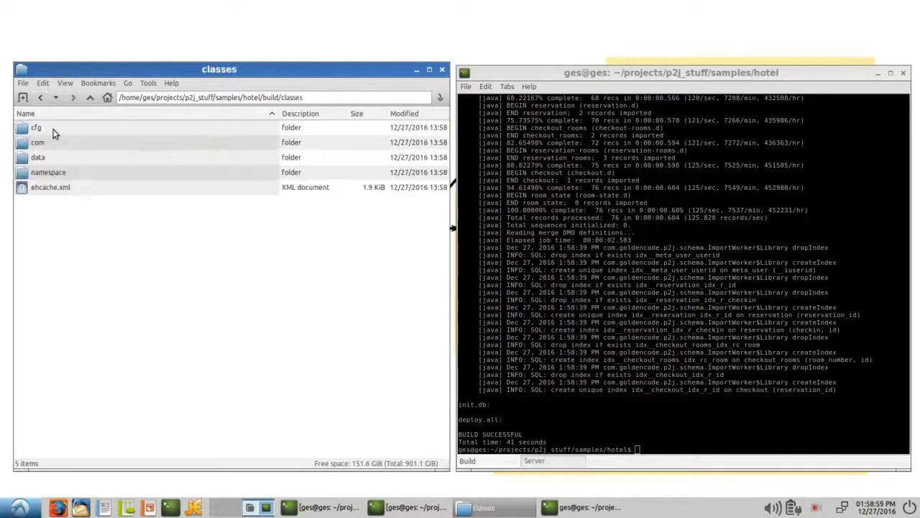
double_click(38, 141)
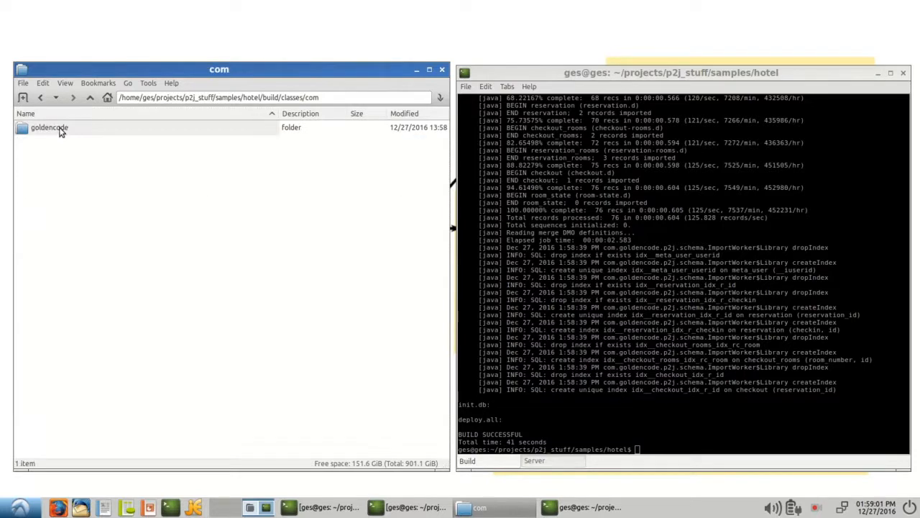
double_click(49, 128)
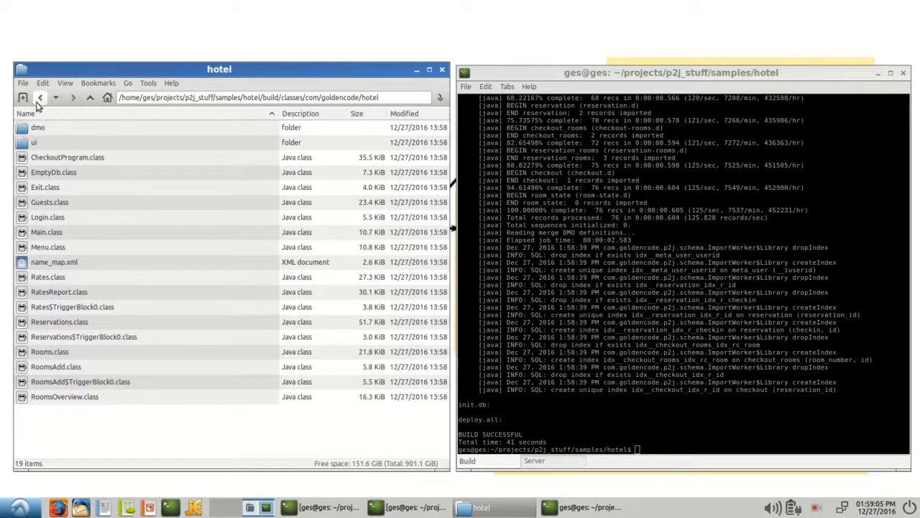
left_click(41, 97)
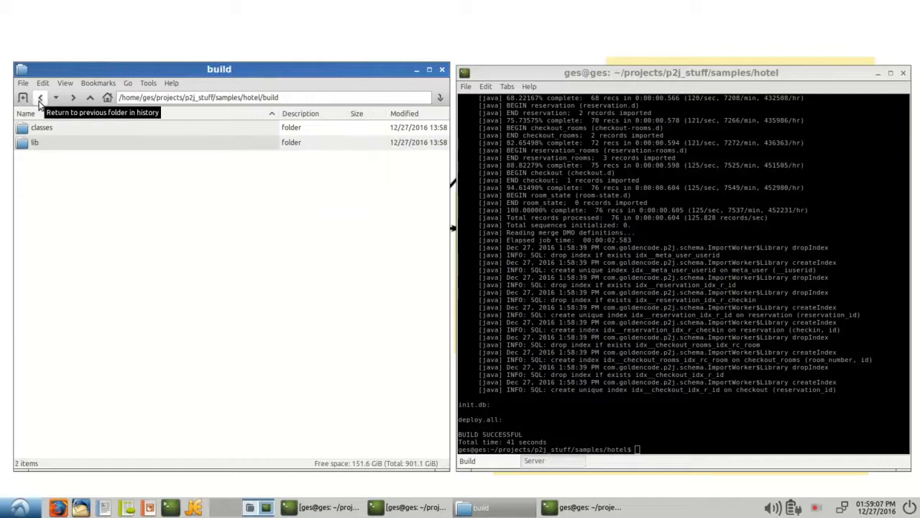
left_click(40, 97)
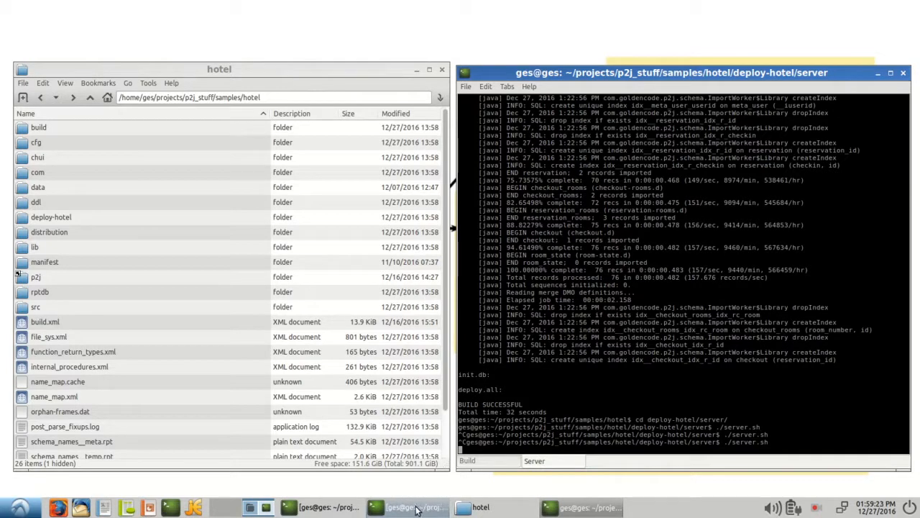
Launch the converted hotel client and enter 'hotel' at the User Name login prompt
left_click(410, 507)
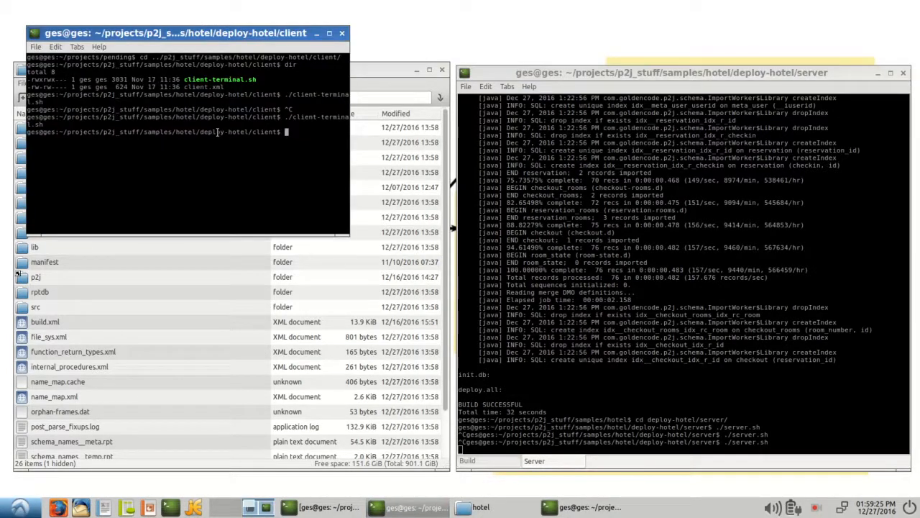
key("Return")
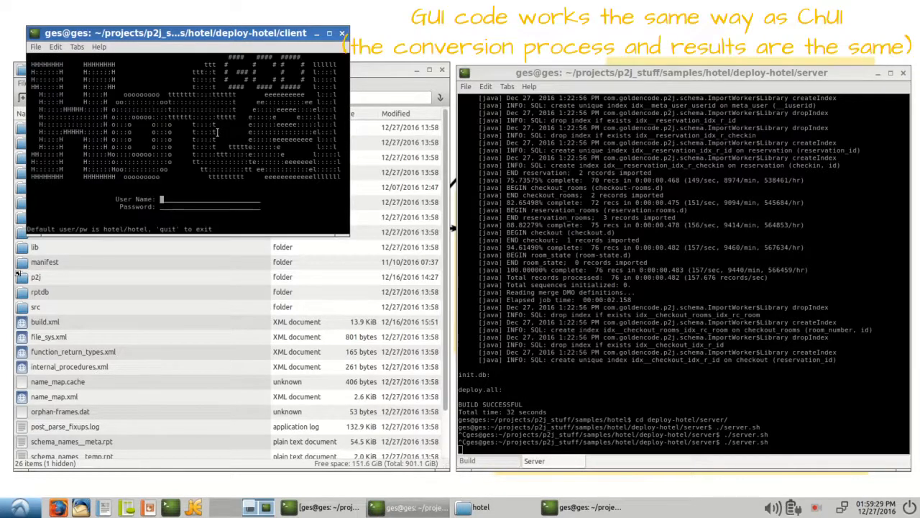
type("hotel")
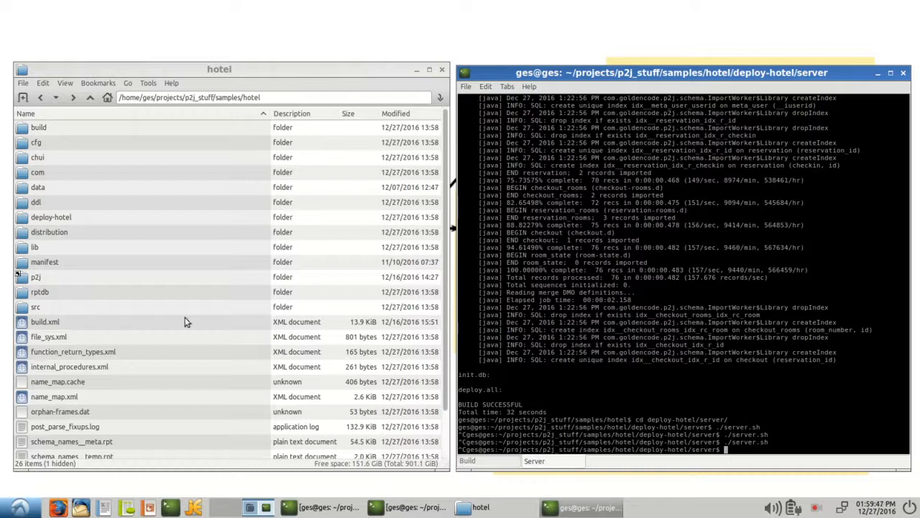
mouse_move(124, 299)
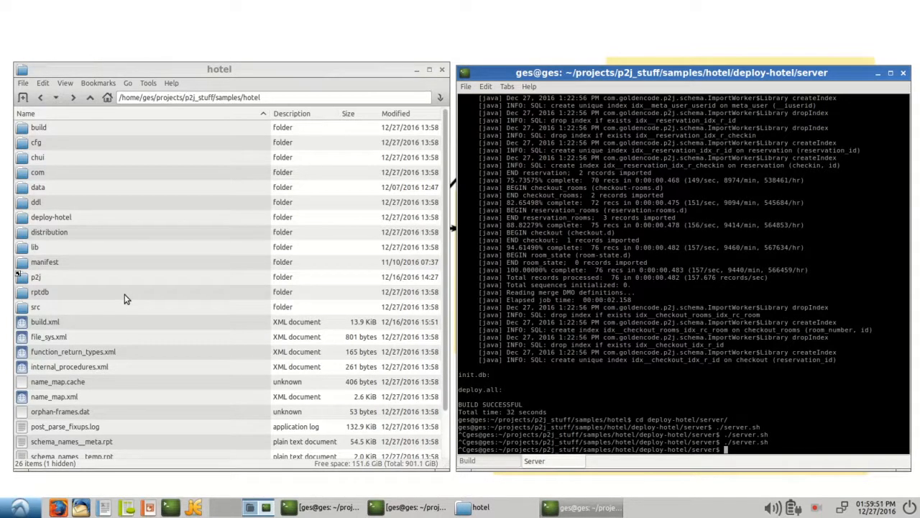
mouse_move(178, 194)
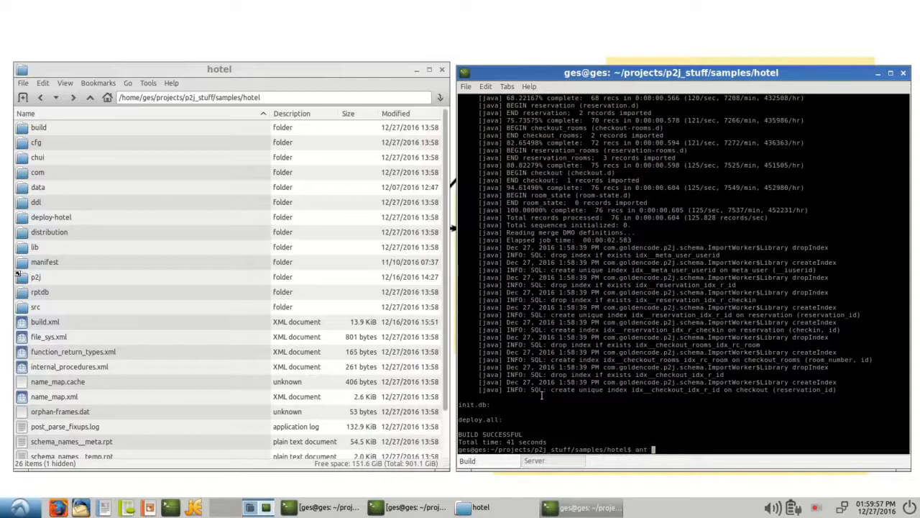
Run 'ant clean' to delete the hotel project's generated build output
type("clean")
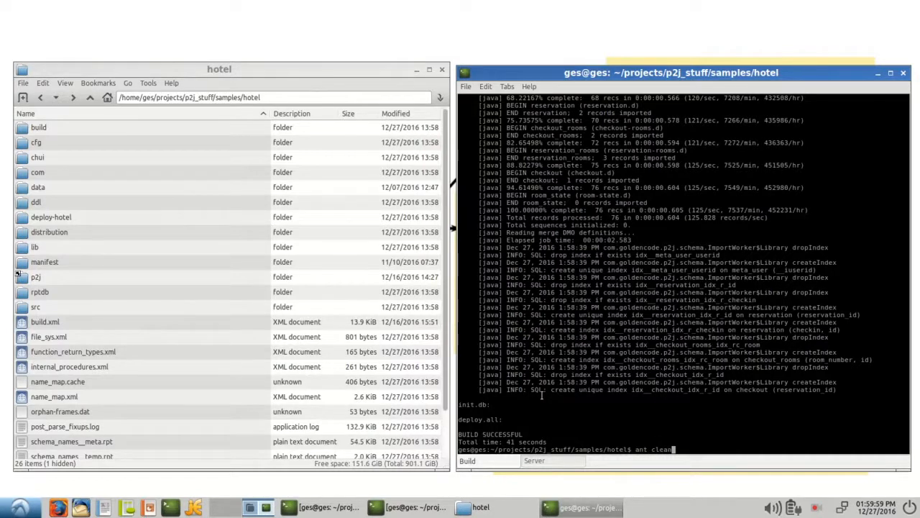
key("Return")
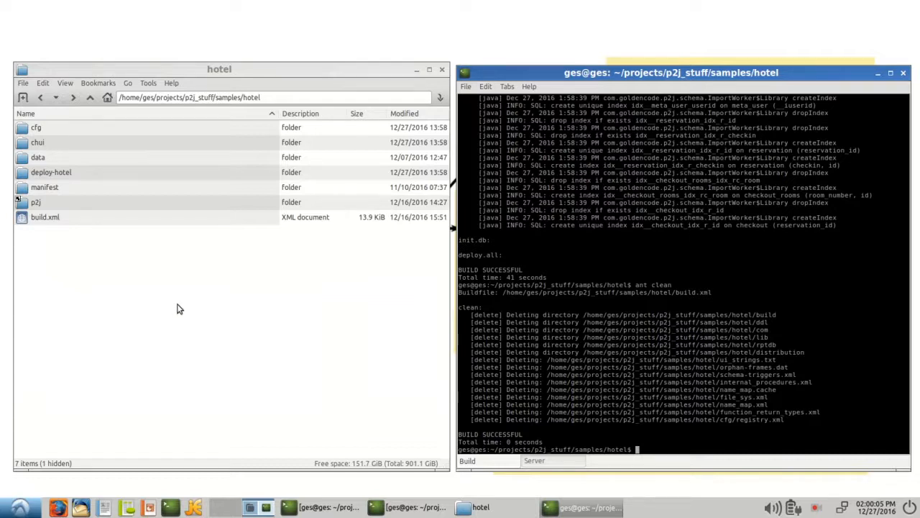
mouse_move(202, 313)
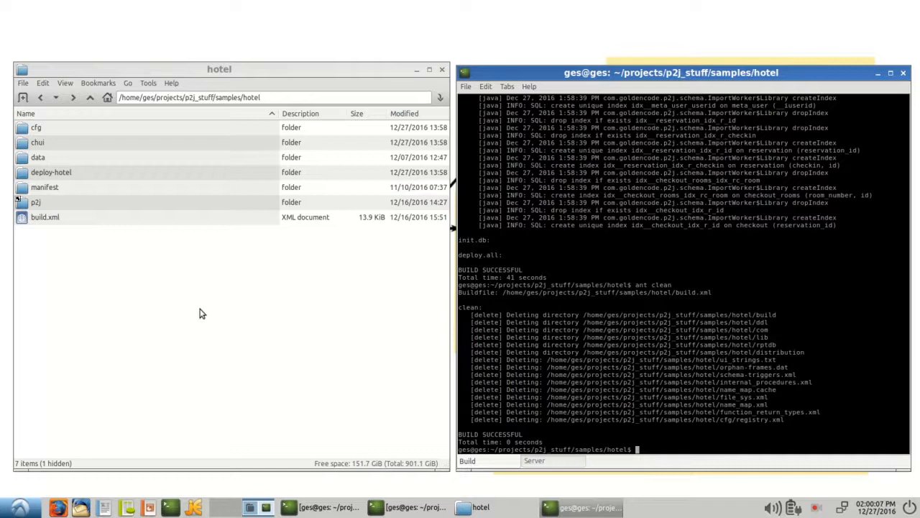
mouse_move(142, 288)
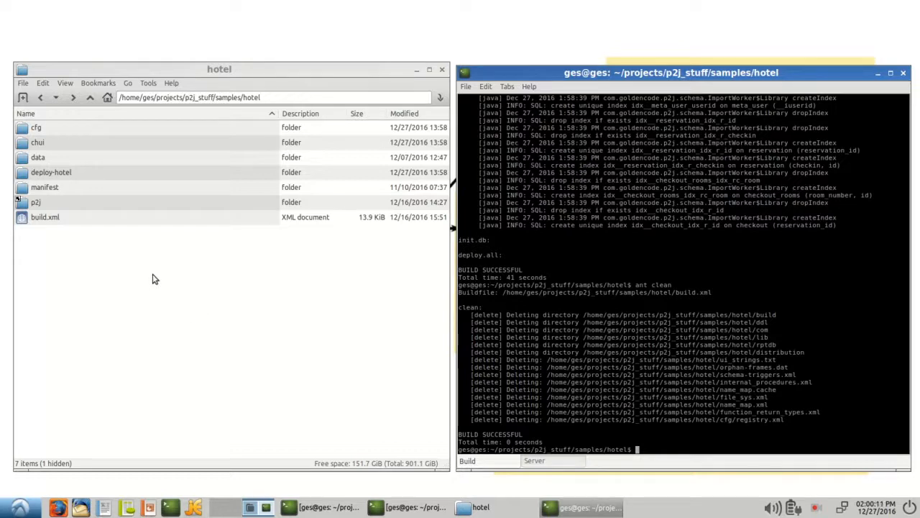
mouse_move(165, 317)
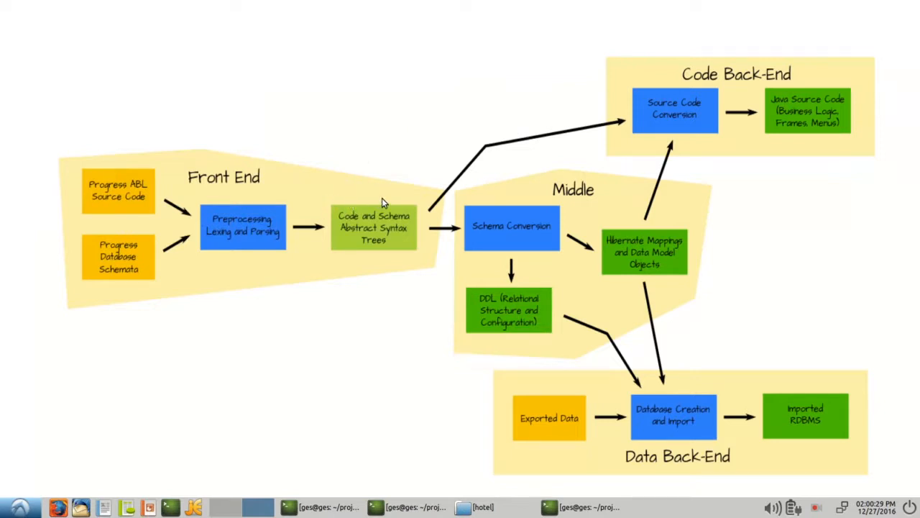
mouse_move(373, 226)
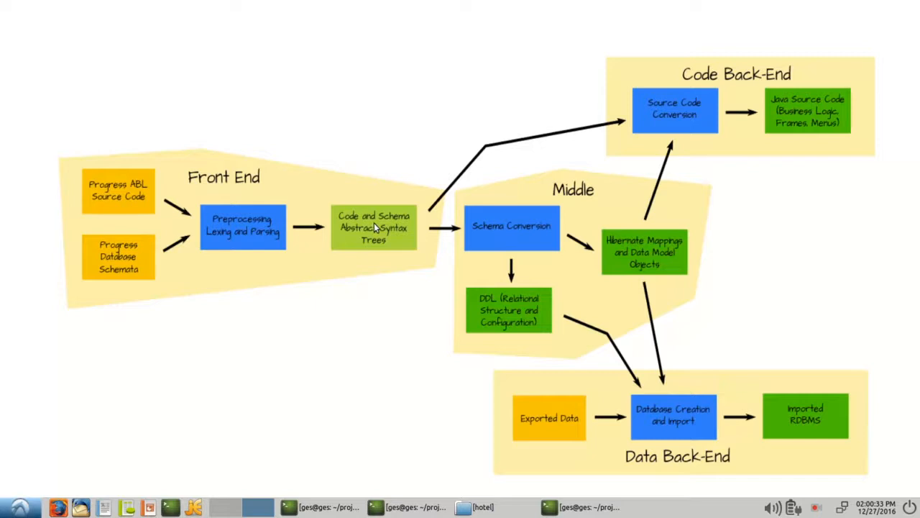
mouse_move(385, 232)
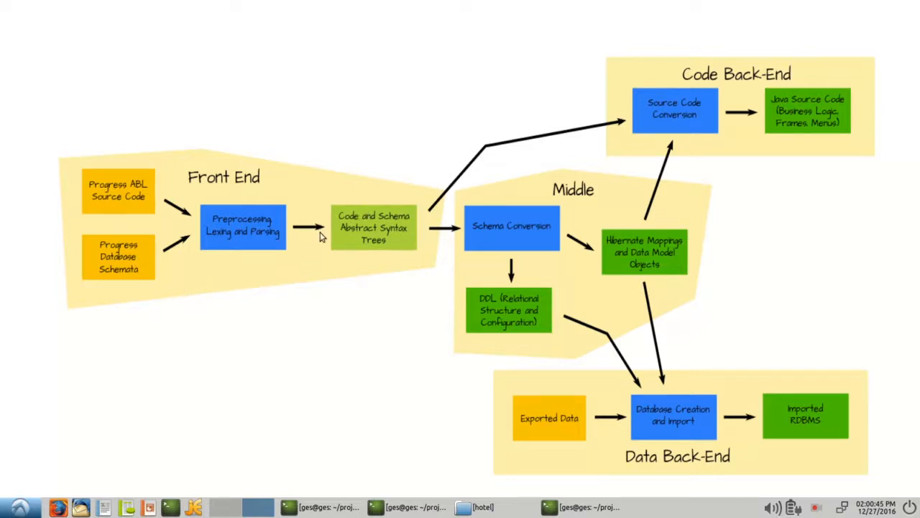
mouse_move(207, 267)
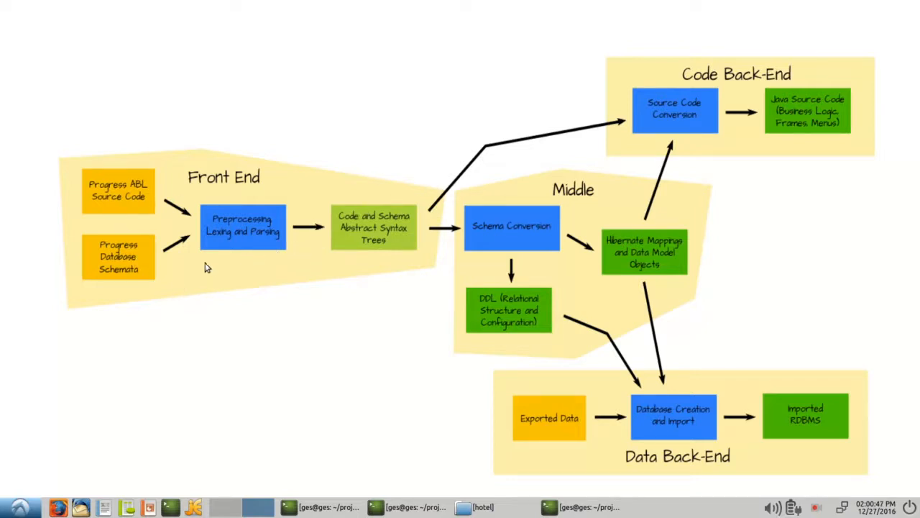
mouse_move(105, 207)
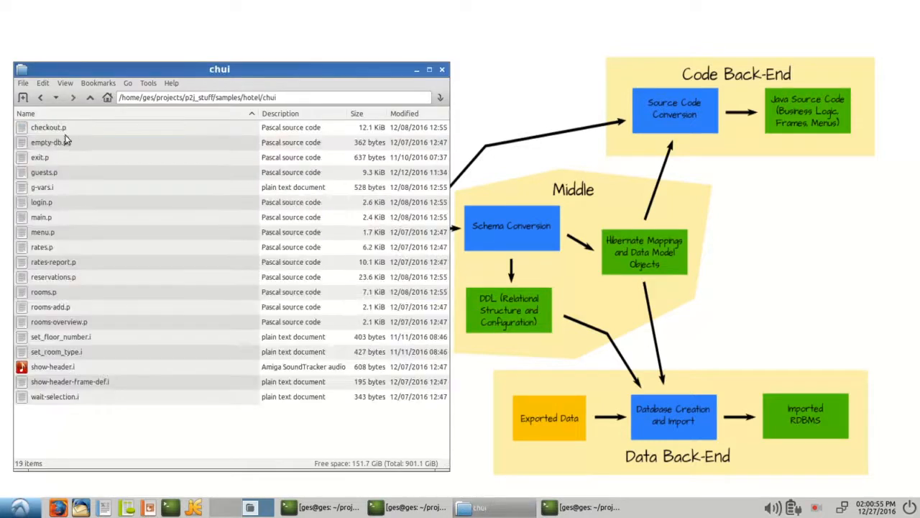
mouse_move(98, 222)
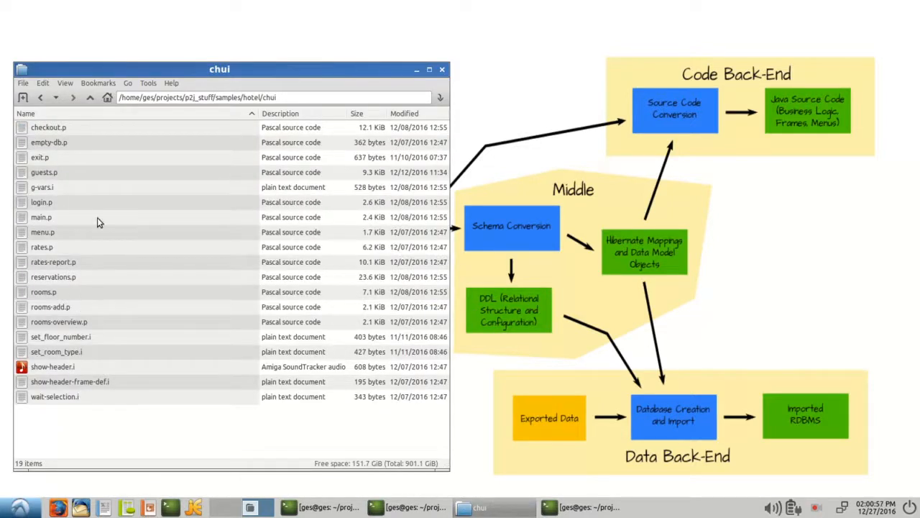
mouse_move(107, 358)
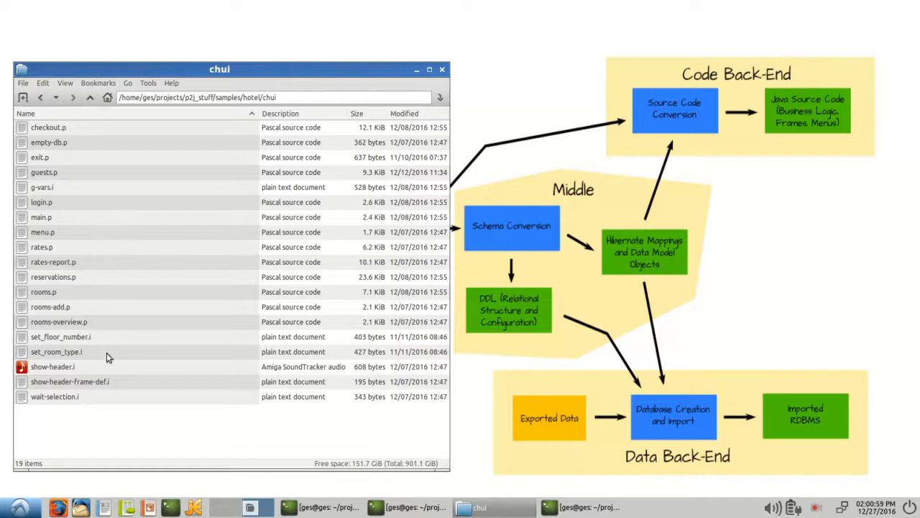
mouse_move(96, 342)
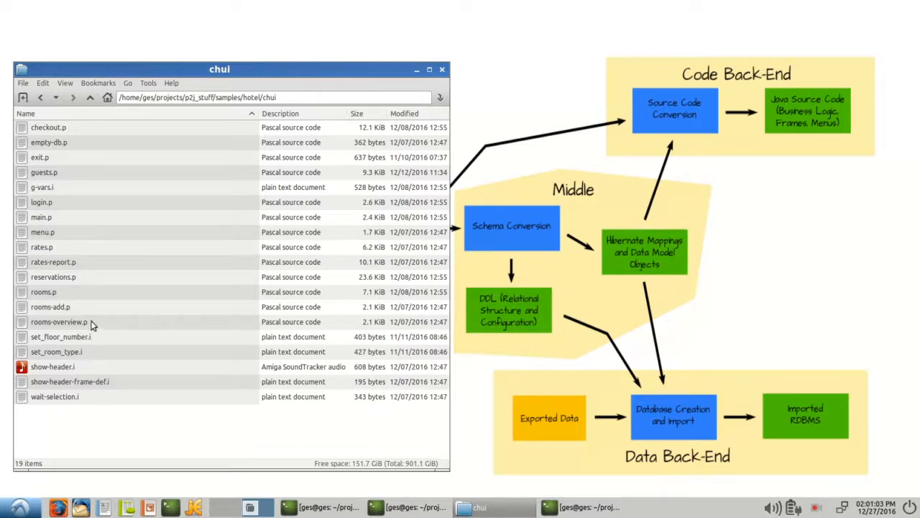
mouse_move(40, 114)
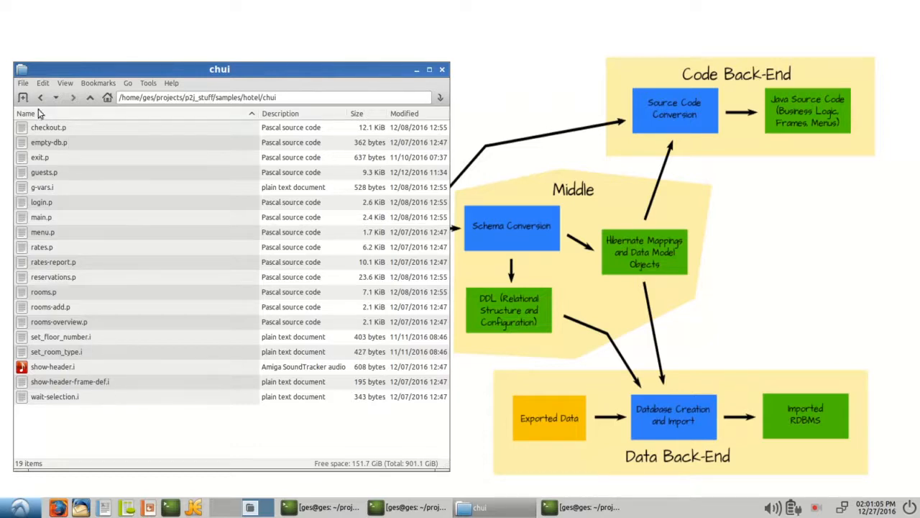
Return to the hotel folder, minimize and restore the window, then open data
left_click(40, 97)
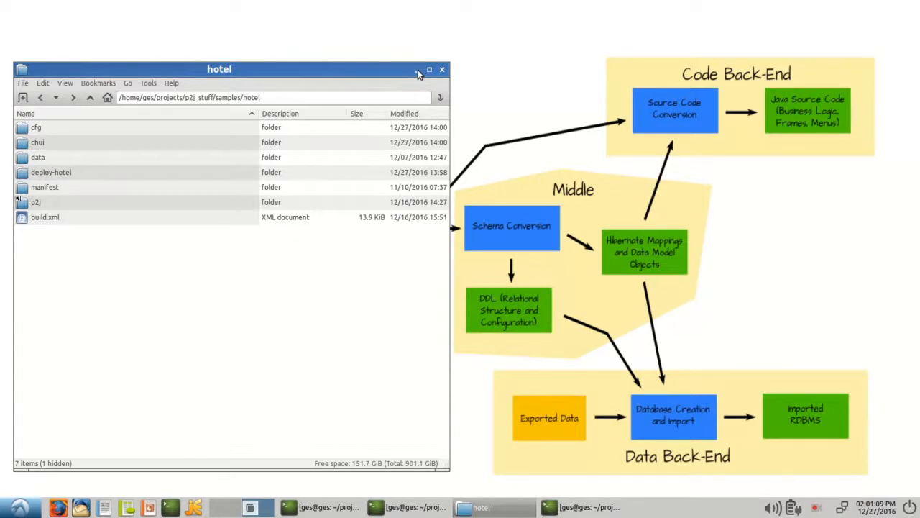
left_click(428, 69)
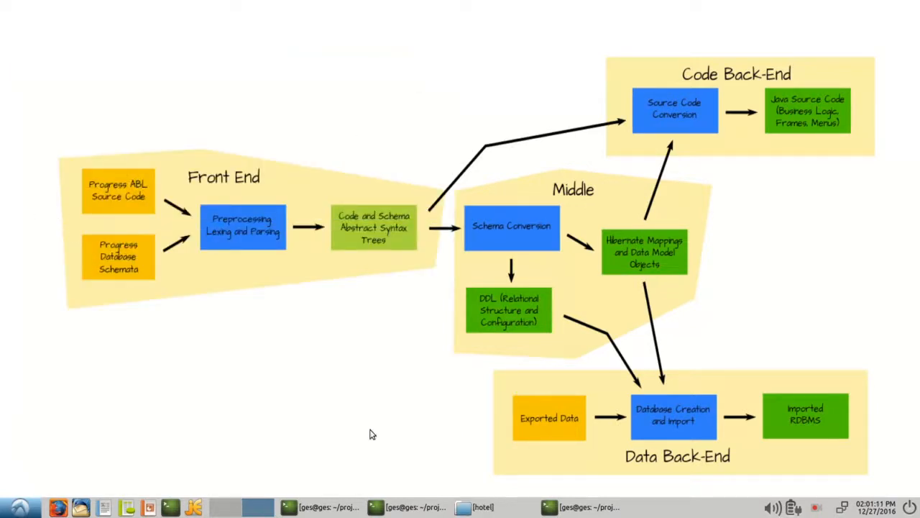
left_click(482, 506)
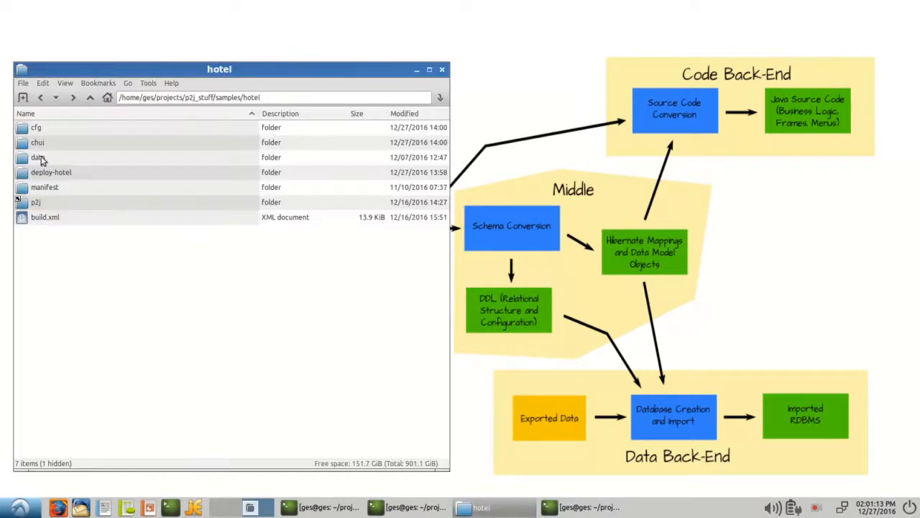
double_click(37, 156)
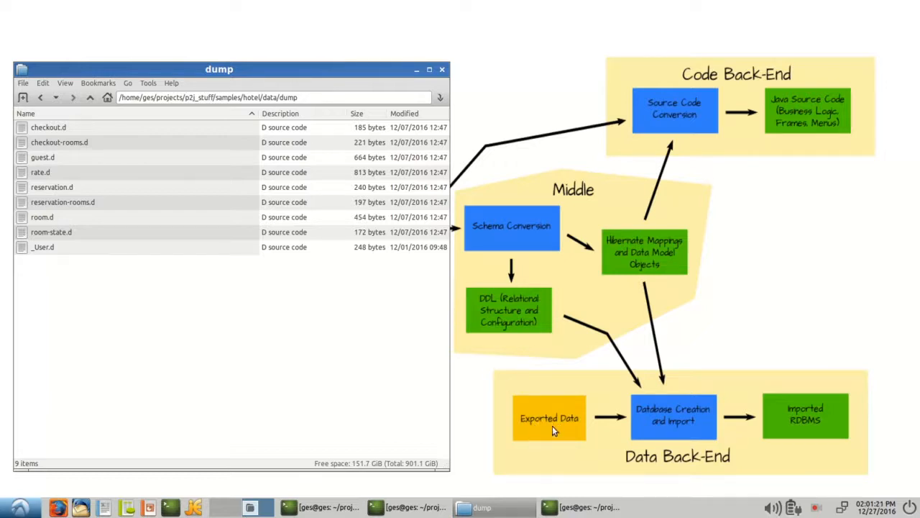
mouse_move(312, 130)
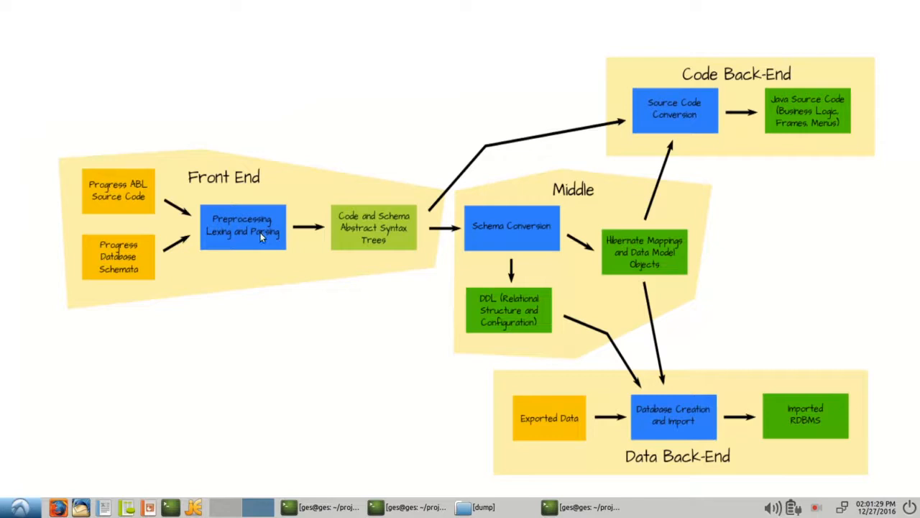
mouse_move(248, 237)
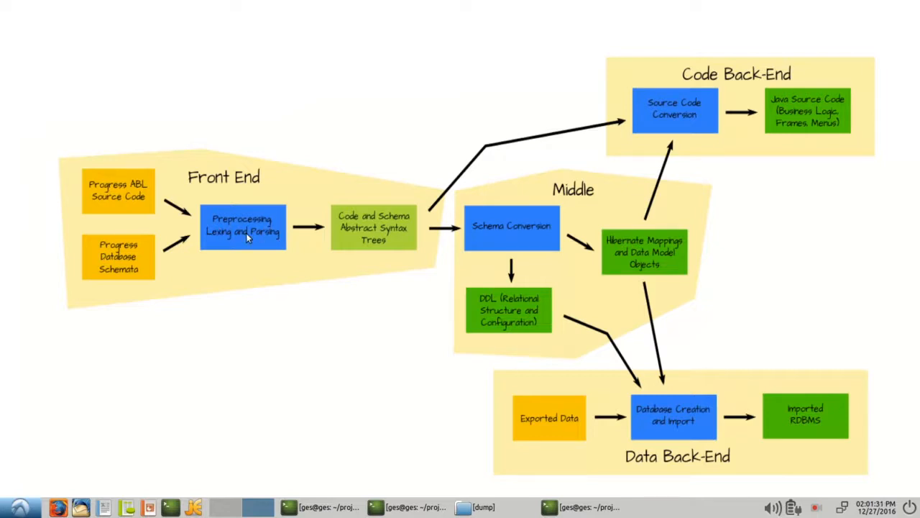
mouse_move(269, 242)
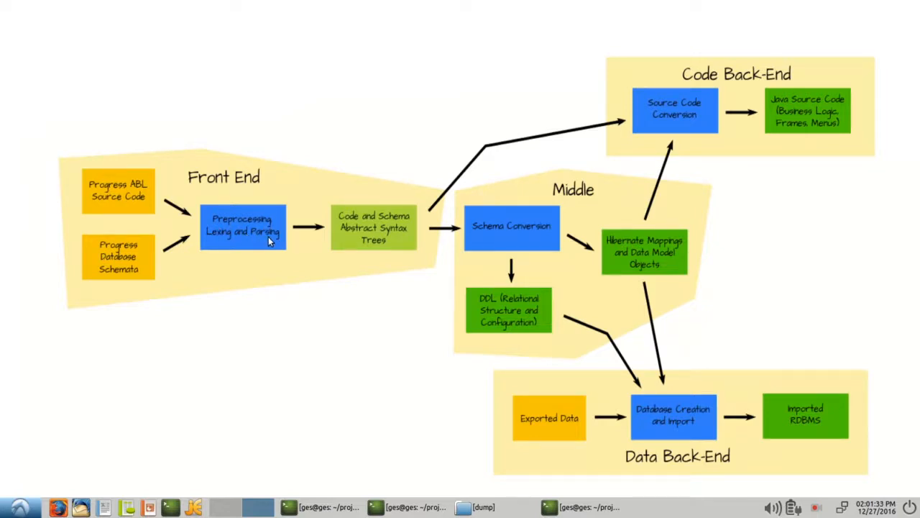
mouse_move(372, 235)
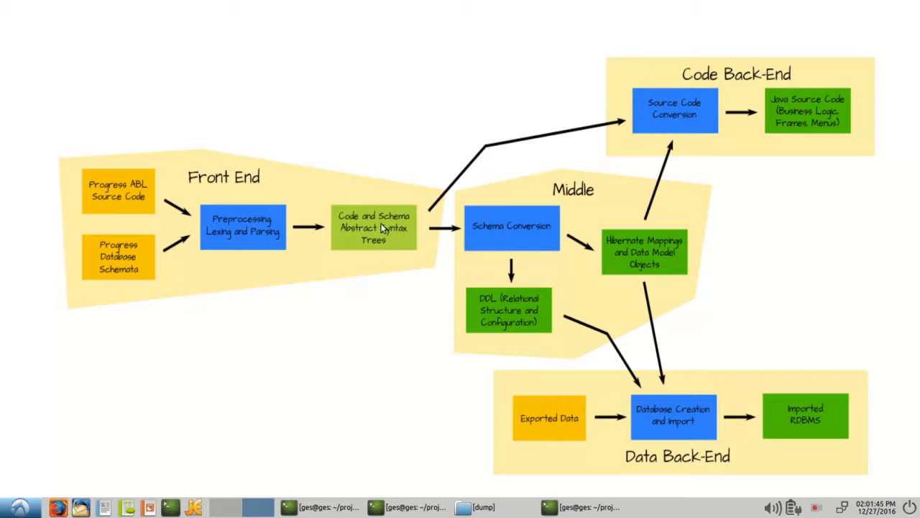
mouse_move(527, 318)
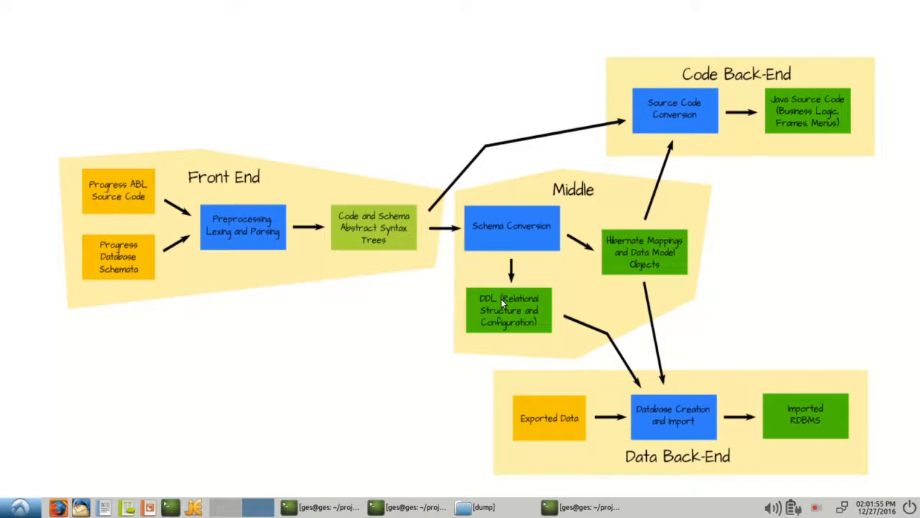
mouse_move(520, 269)
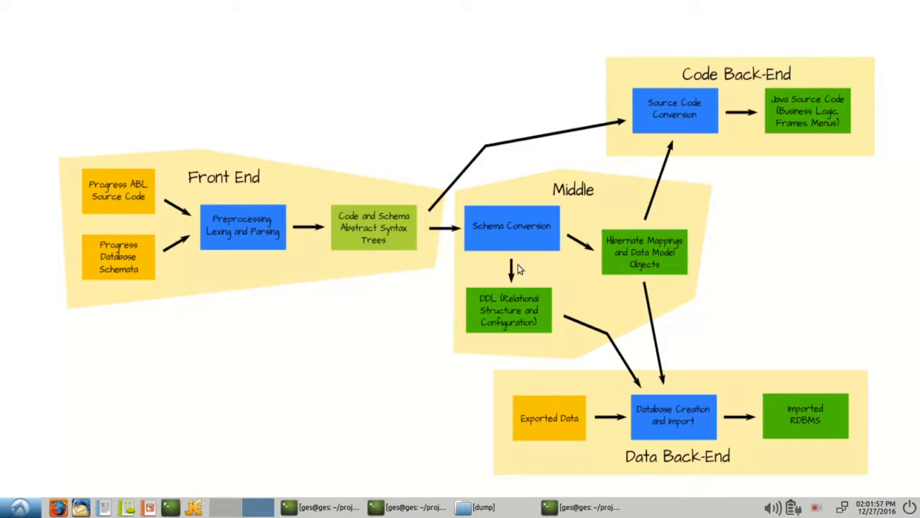
mouse_move(662, 253)
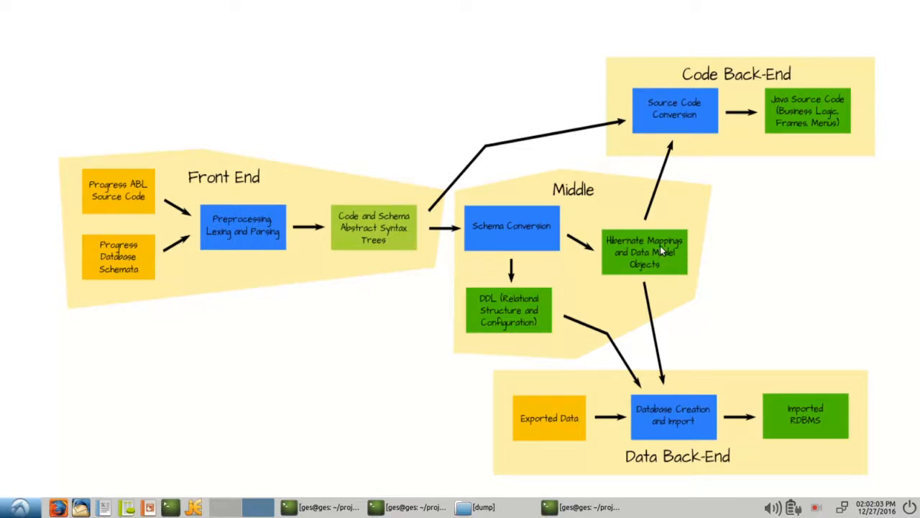
mouse_move(665, 248)
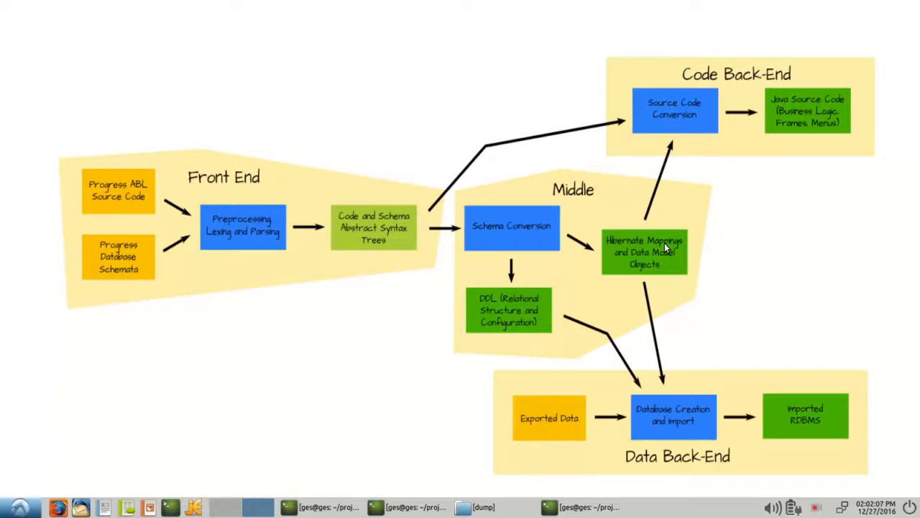
mouse_move(641, 271)
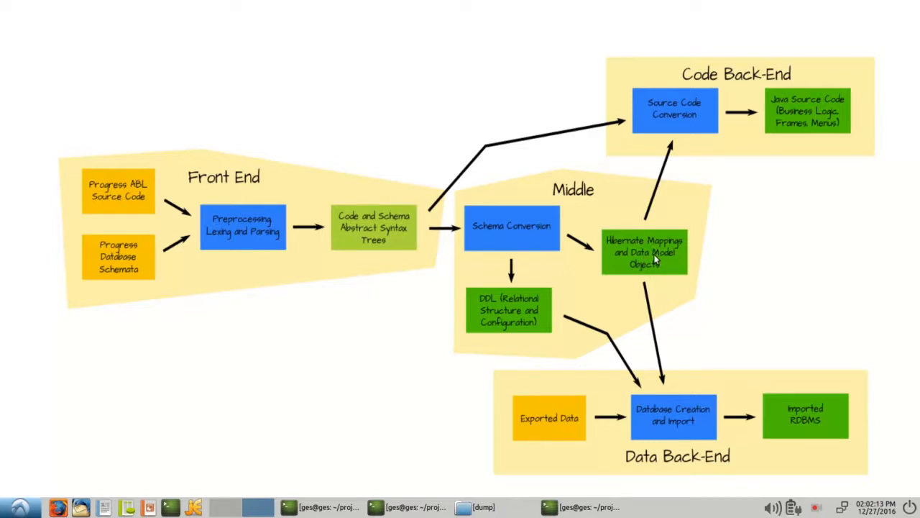
mouse_move(624, 281)
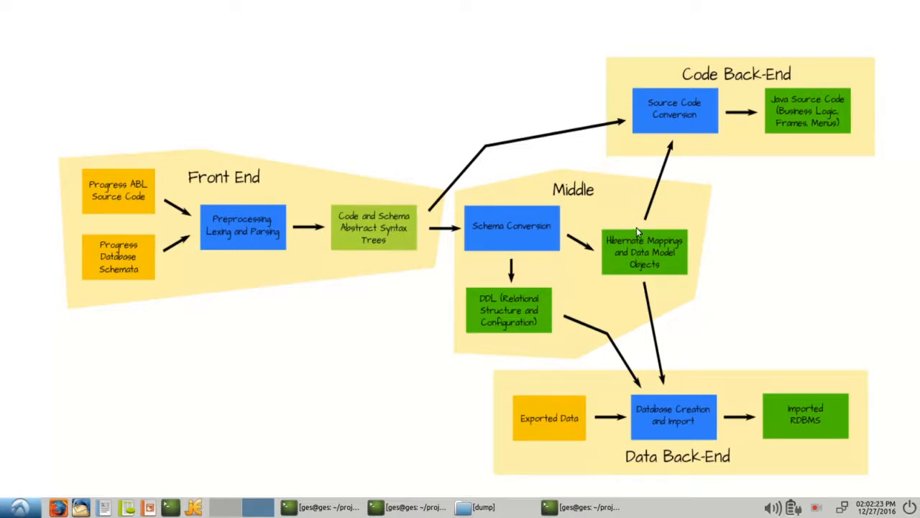
mouse_move(480, 239)
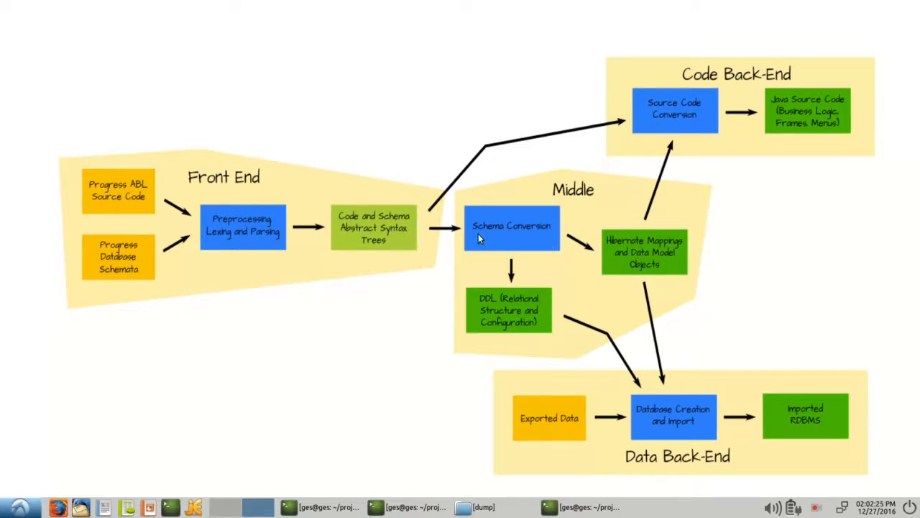
mouse_move(631, 171)
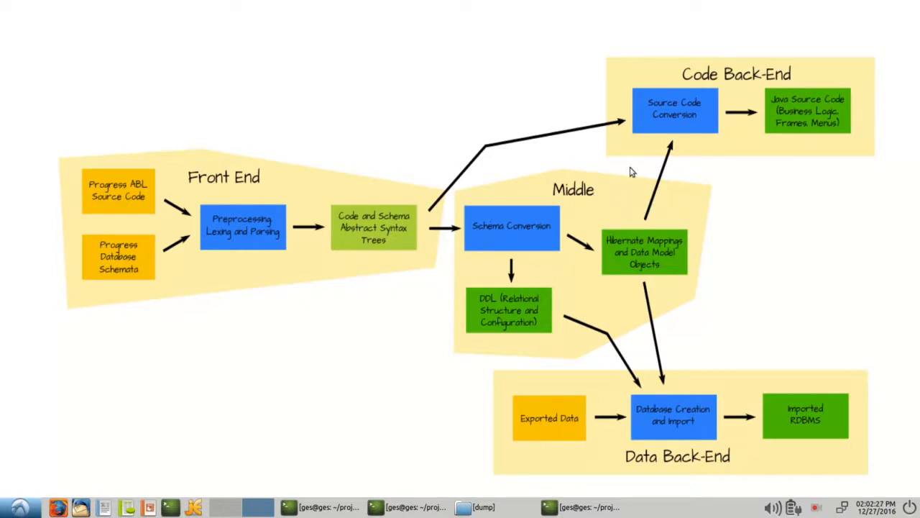
mouse_move(661, 119)
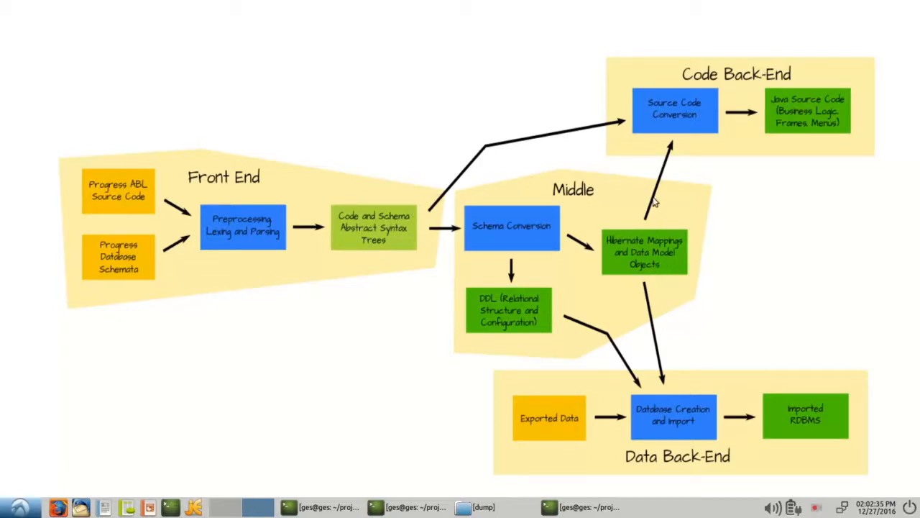
mouse_move(683, 141)
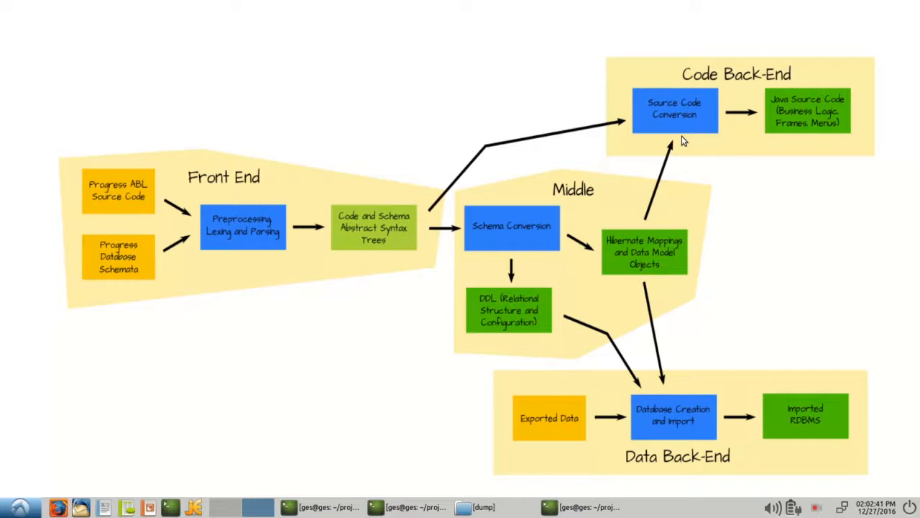
mouse_move(654, 111)
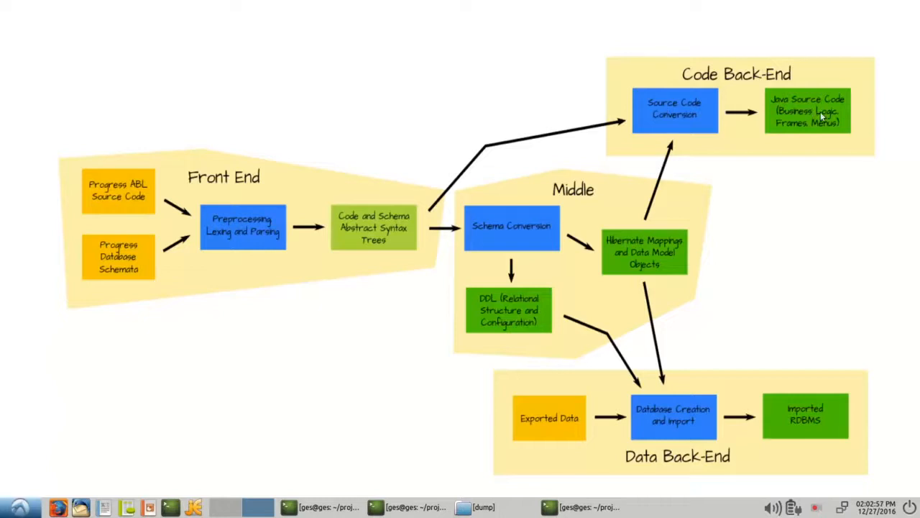
mouse_move(777, 122)
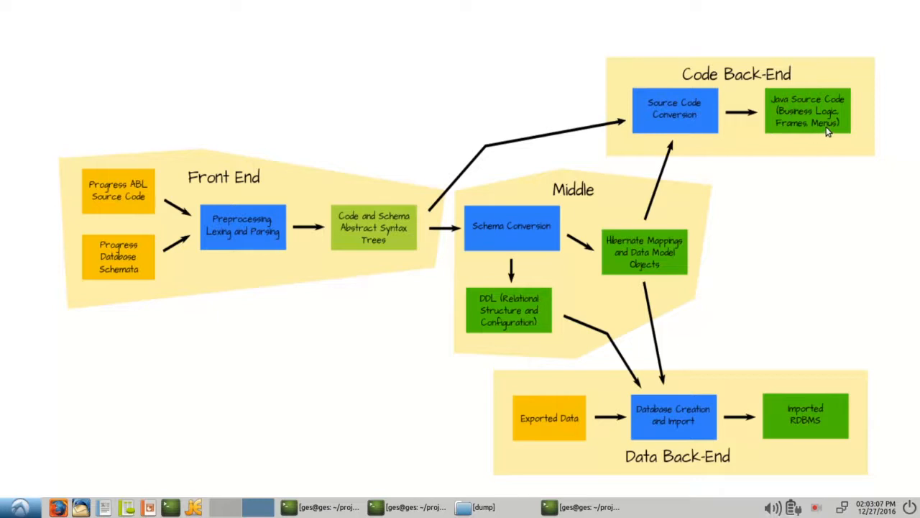
mouse_move(826, 121)
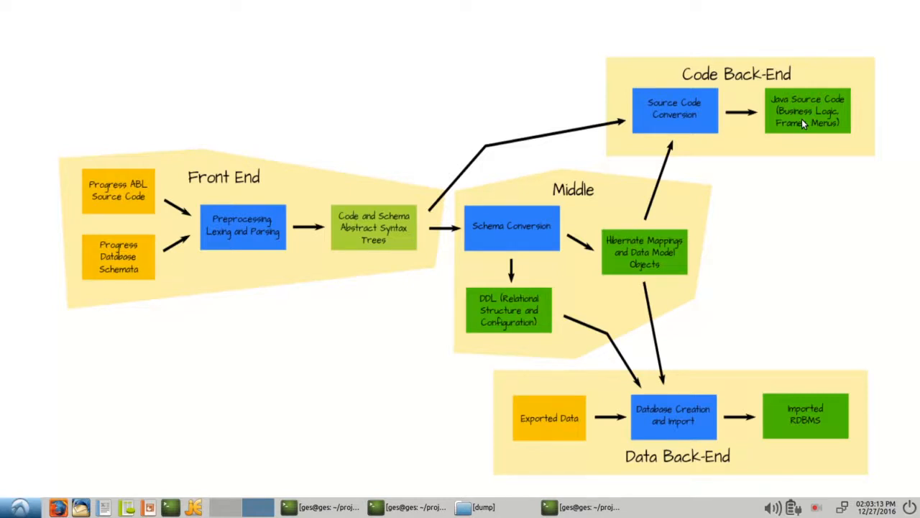
mouse_move(807, 121)
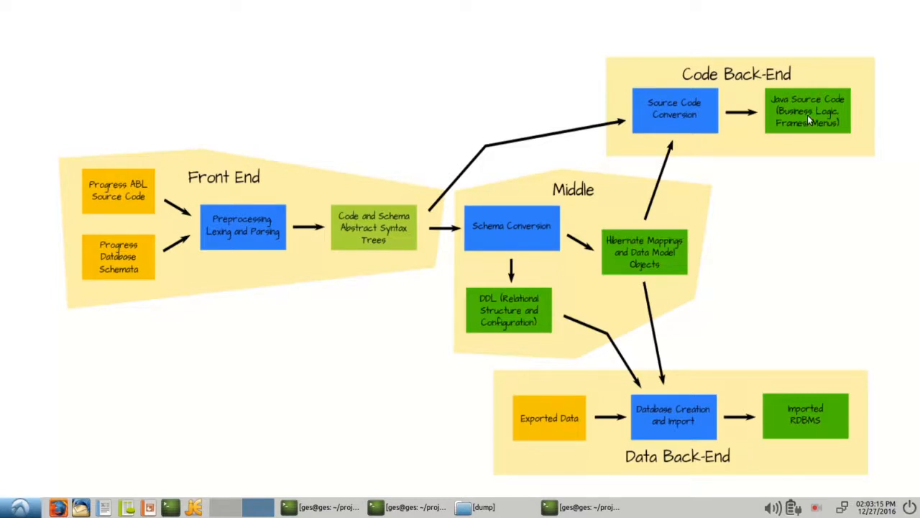
mouse_move(513, 8)
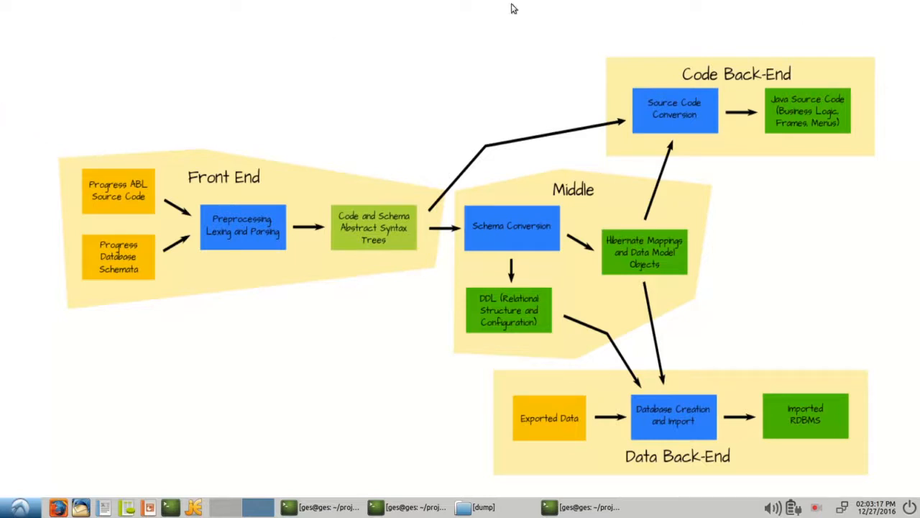
mouse_move(643, 177)
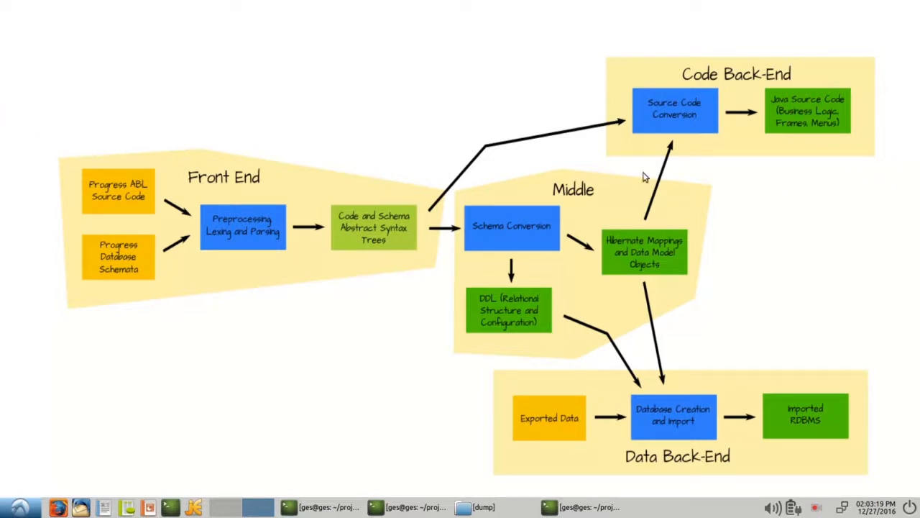
mouse_move(539, 466)
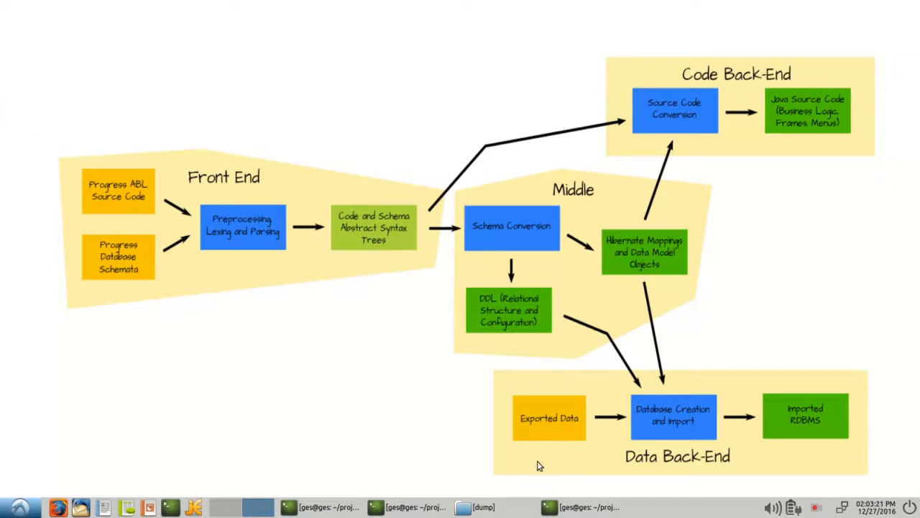
mouse_move(584, 475)
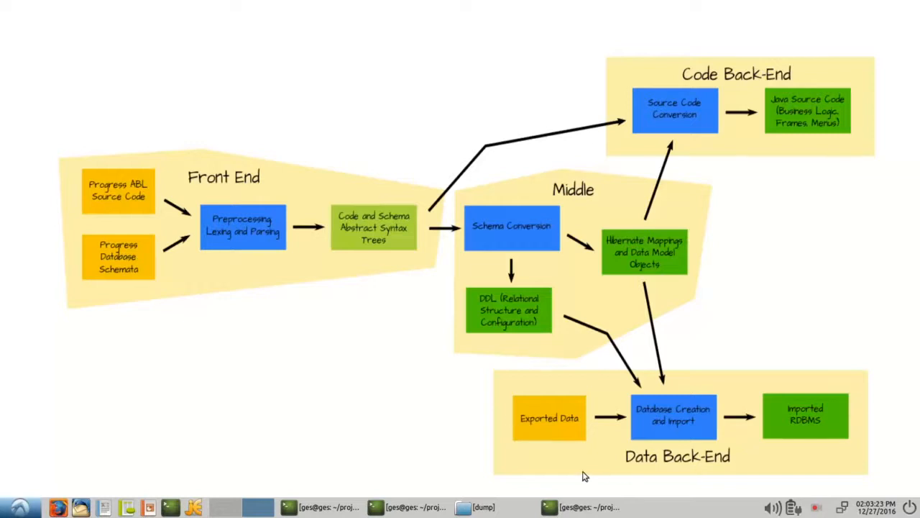
mouse_move(468, 376)
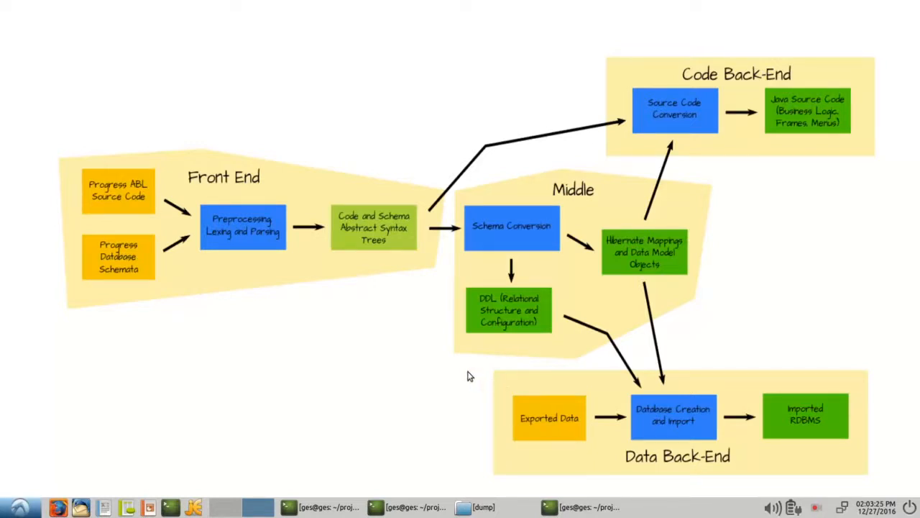
mouse_move(128, 225)
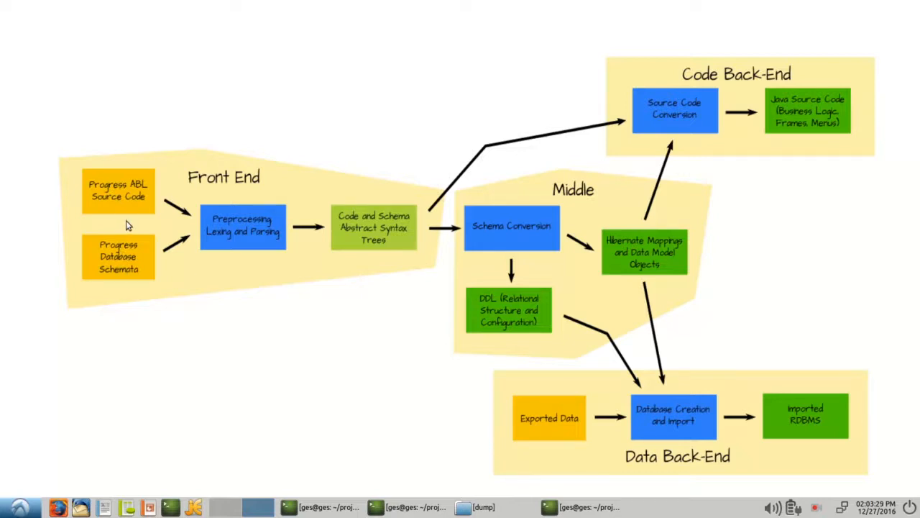
mouse_move(703, 231)
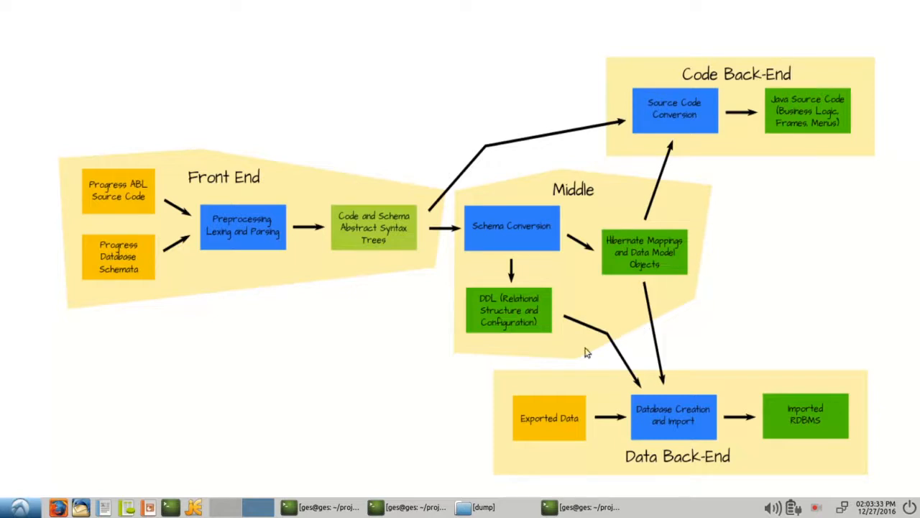
mouse_move(182, 333)
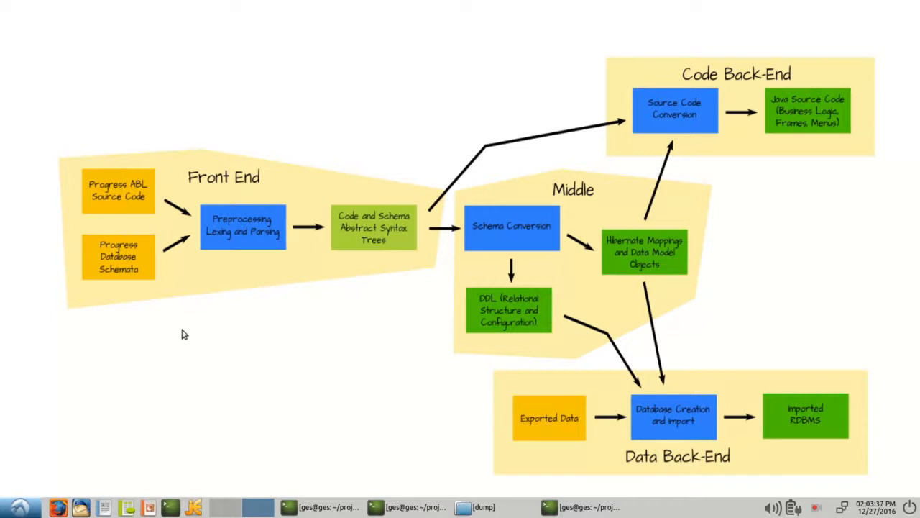
mouse_move(691, 290)
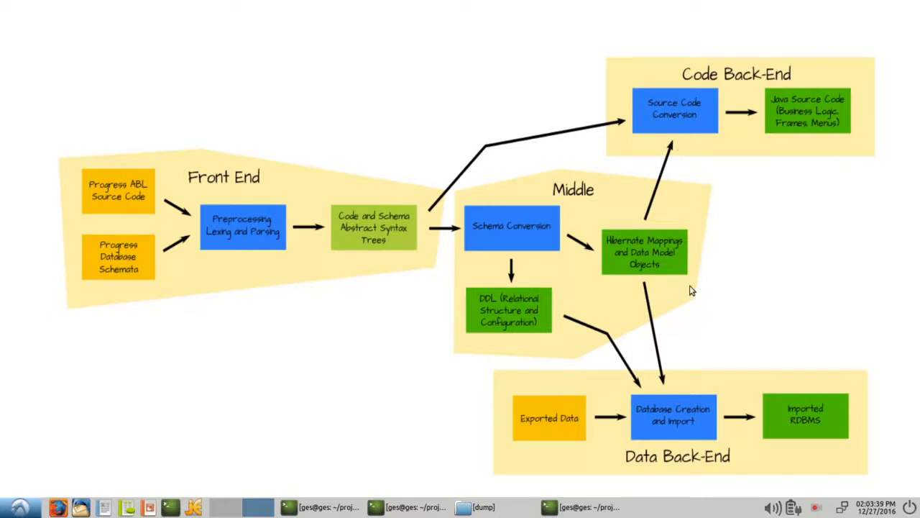
mouse_move(524, 388)
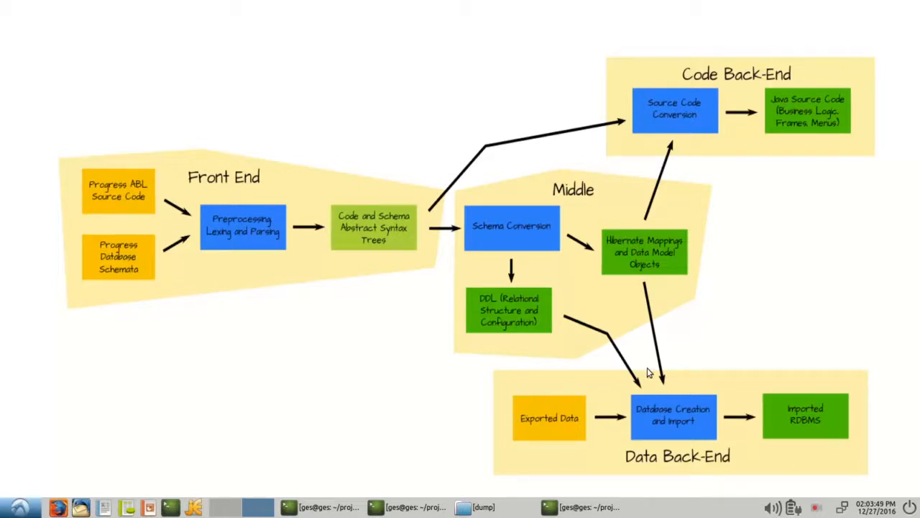
mouse_move(859, 421)
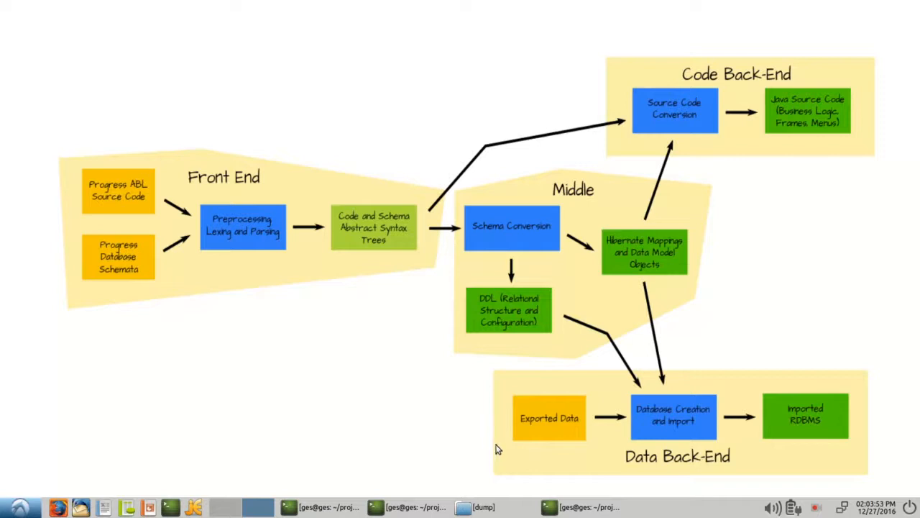
mouse_move(633, 424)
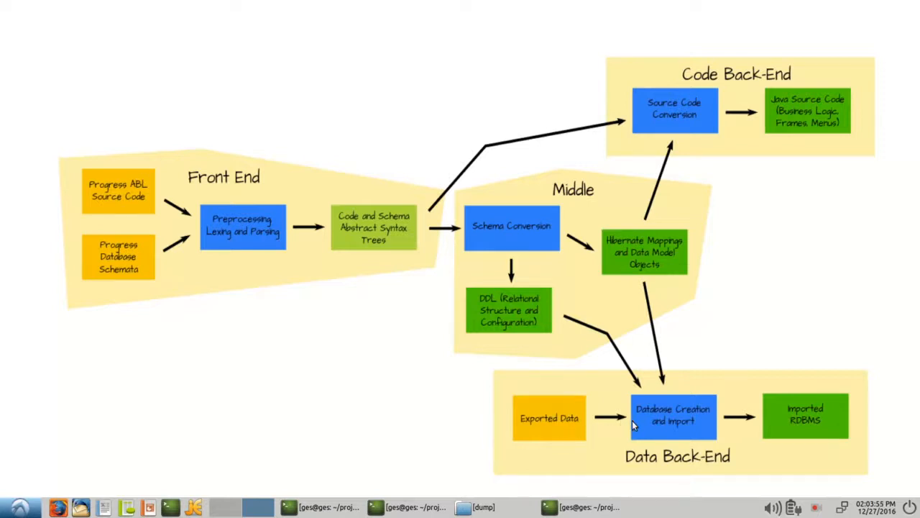
mouse_move(575, 310)
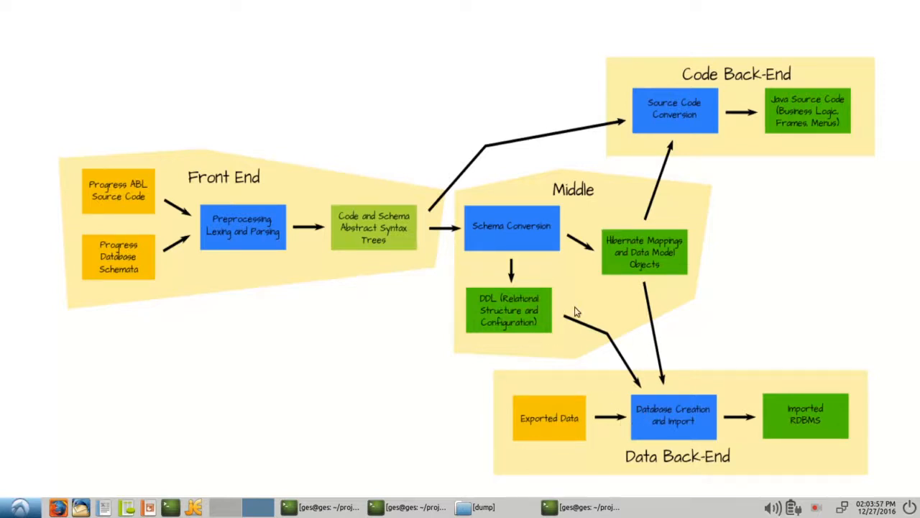
mouse_move(705, 406)
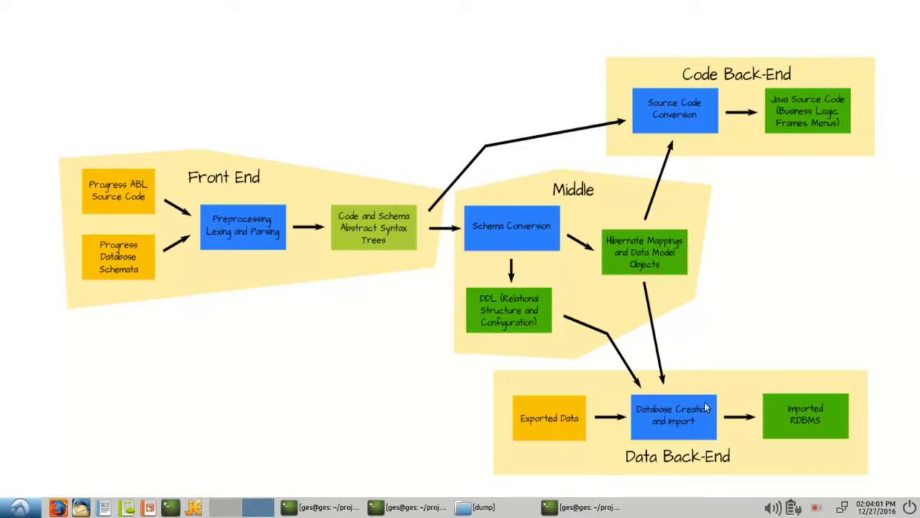
mouse_move(789, 429)
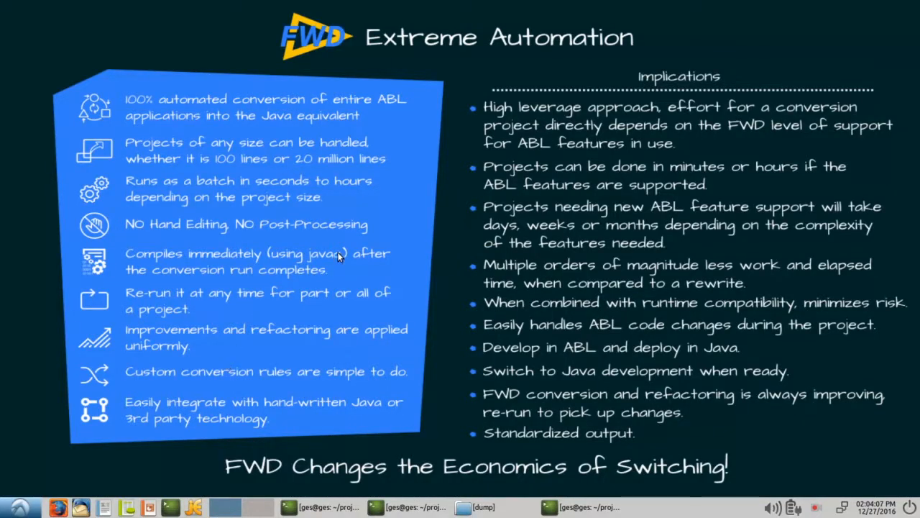
mouse_move(70, 362)
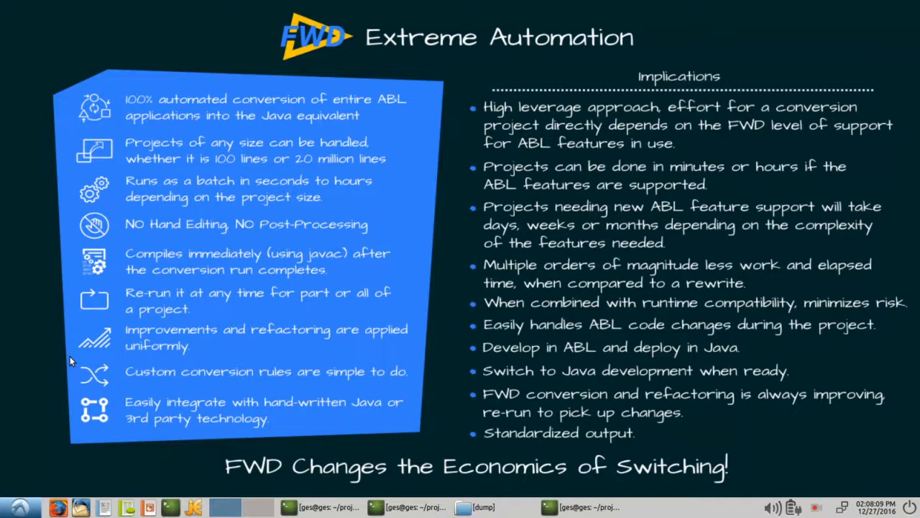
mouse_move(438, 229)
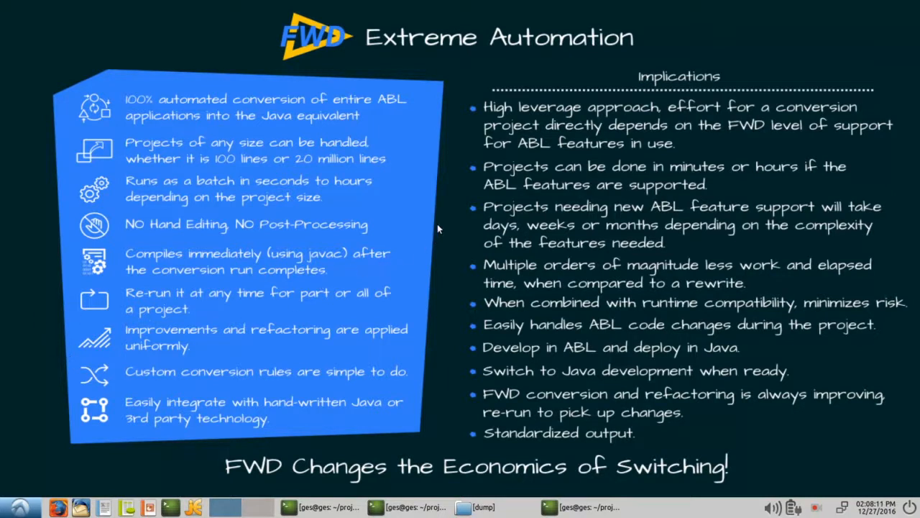